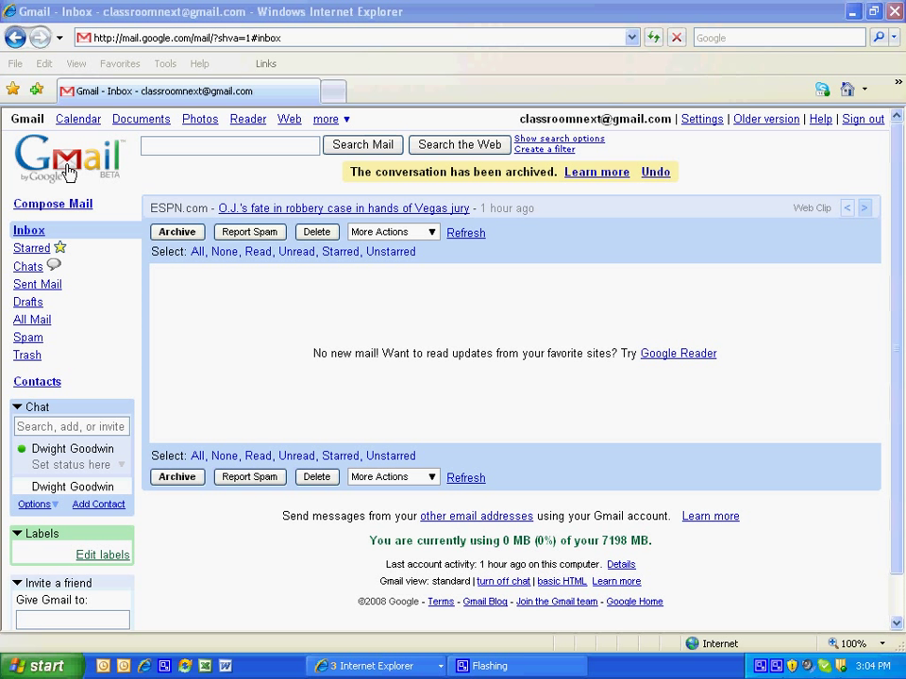
pyautogui.moveTo(140, 119)
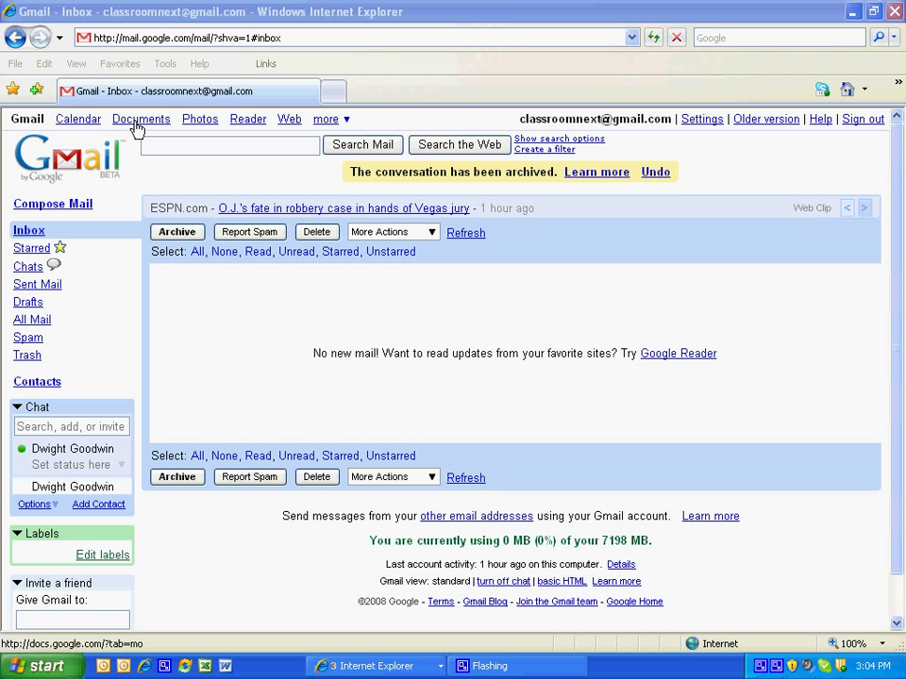
# Switch from Gmail to Google Docs and create a new blank form.
pyautogui.click(140, 119)
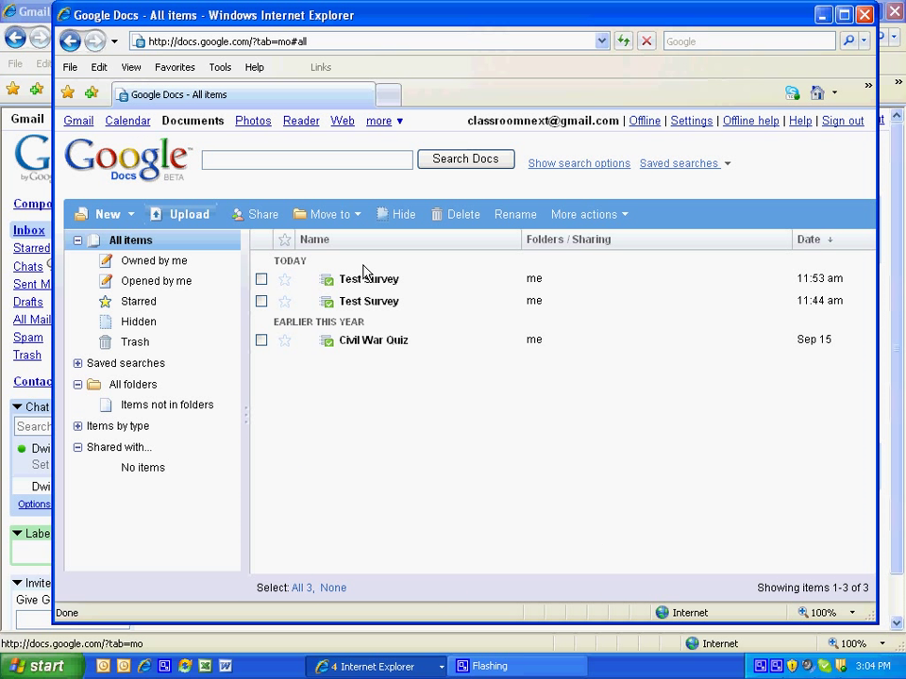
pyautogui.click(107, 215)
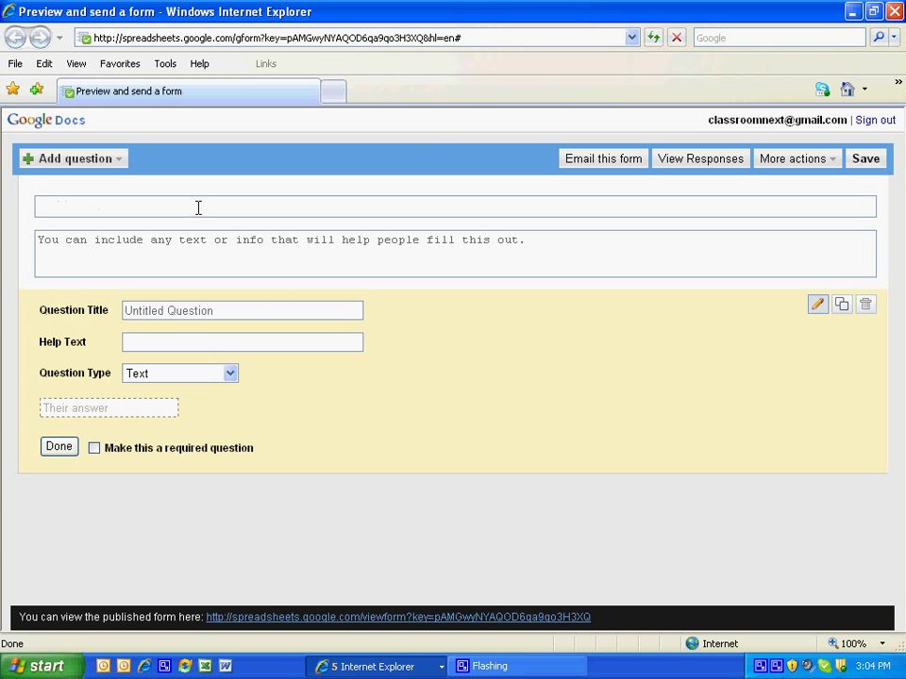
# Name the form 'Test Survey' and finish a first Text question titled 'Fake Name'.
pyautogui.write('Test')
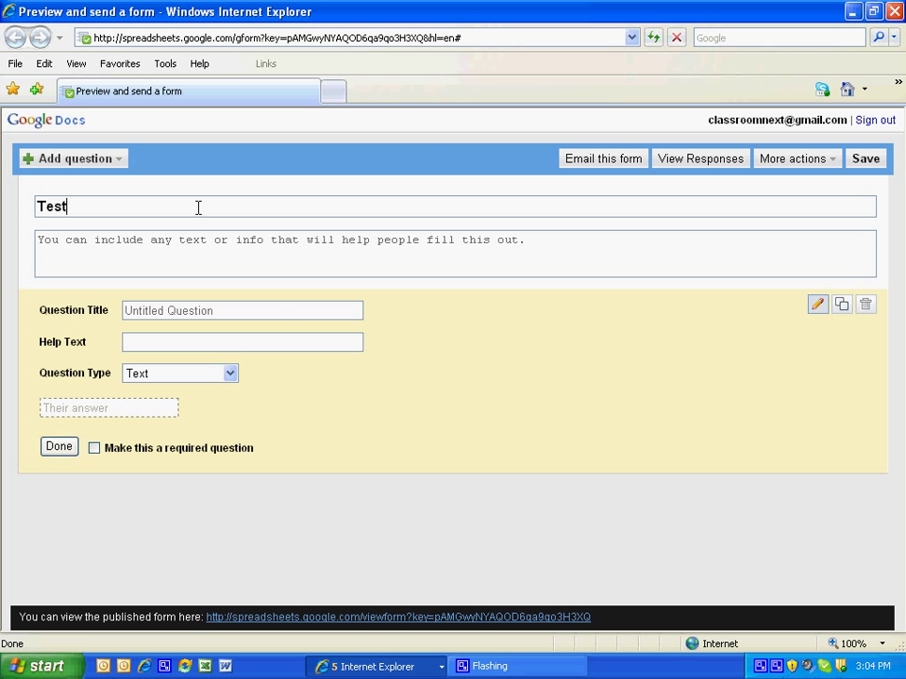
pyautogui.write('Survey')
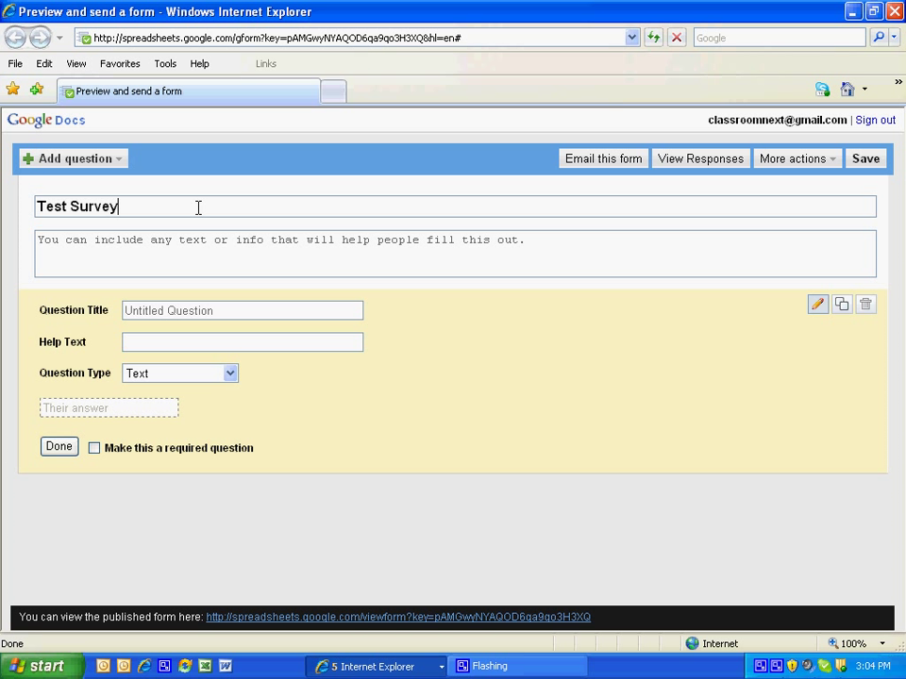
pyautogui.click(241, 311)
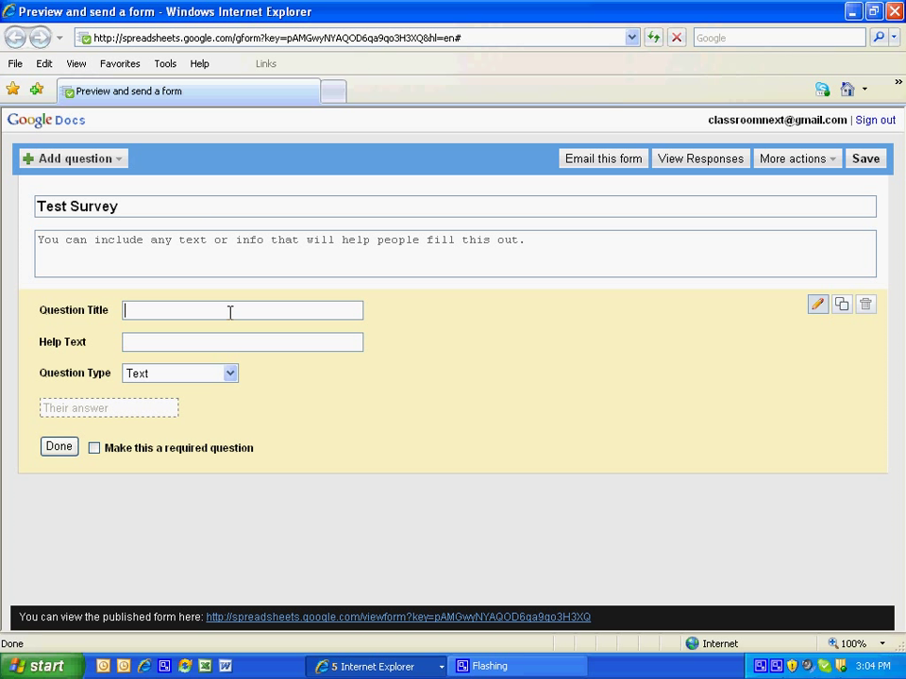
pyautogui.write('Fa')
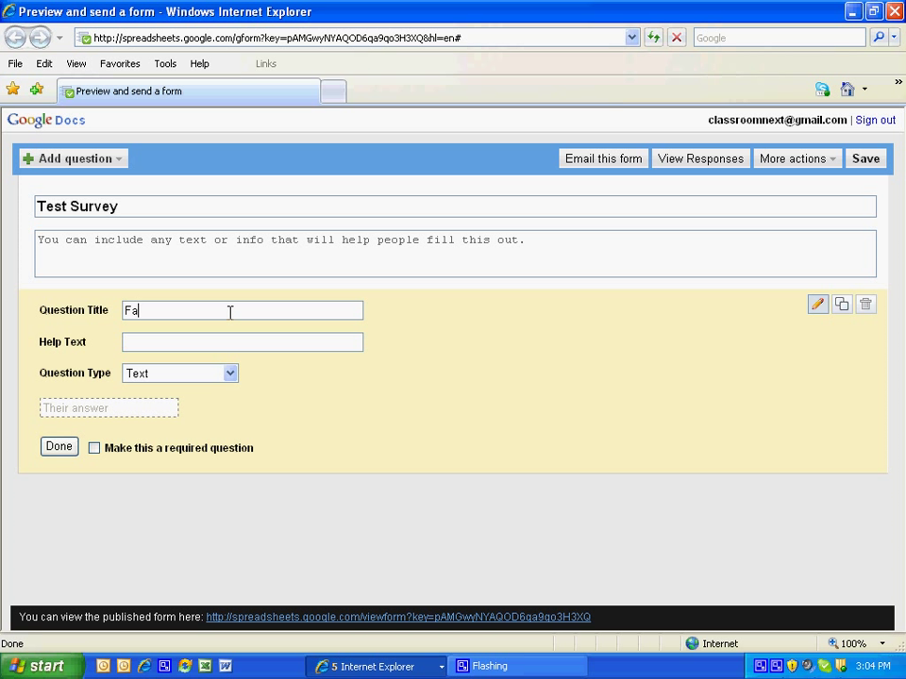
pyautogui.write('ke Na')
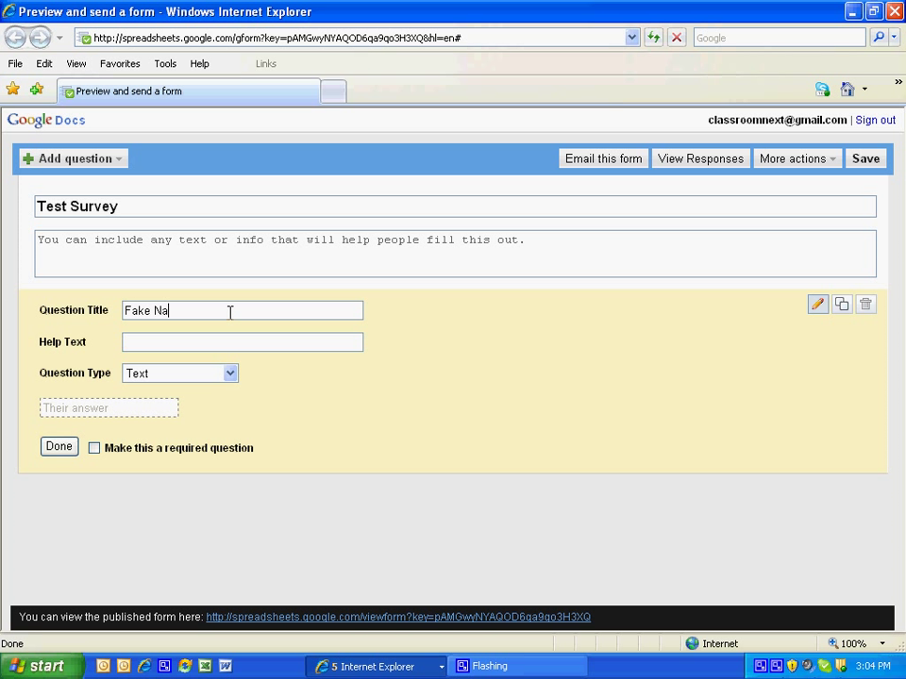
pyautogui.write('me')
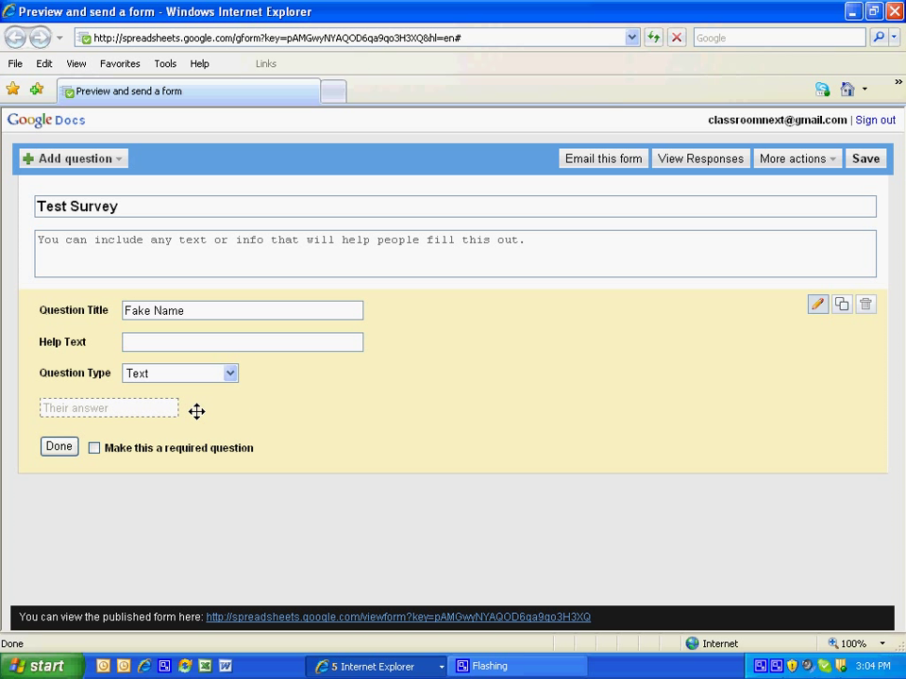
pyautogui.click(58, 446)
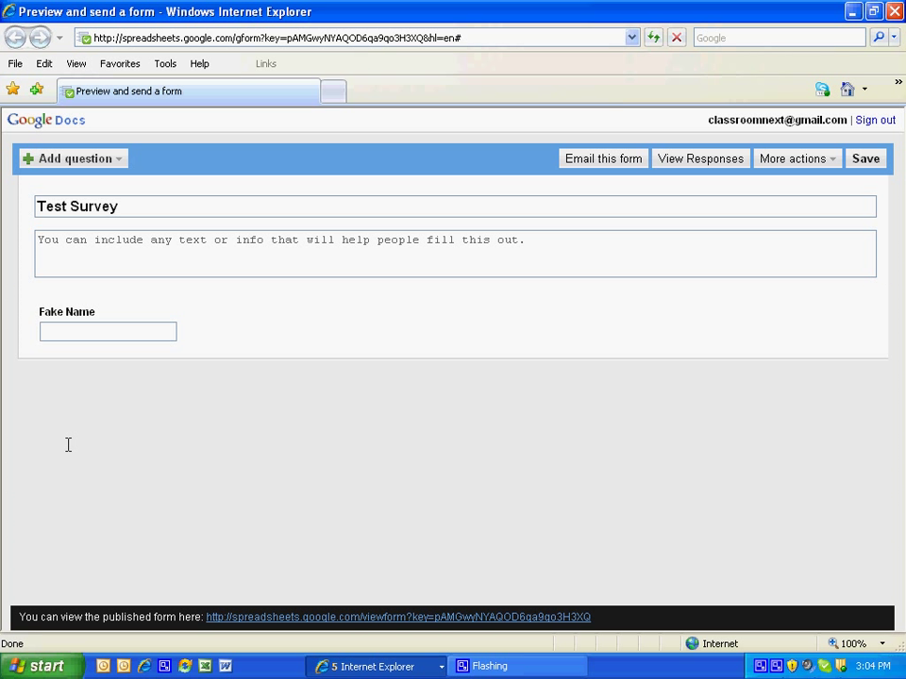
pyautogui.moveTo(66, 161)
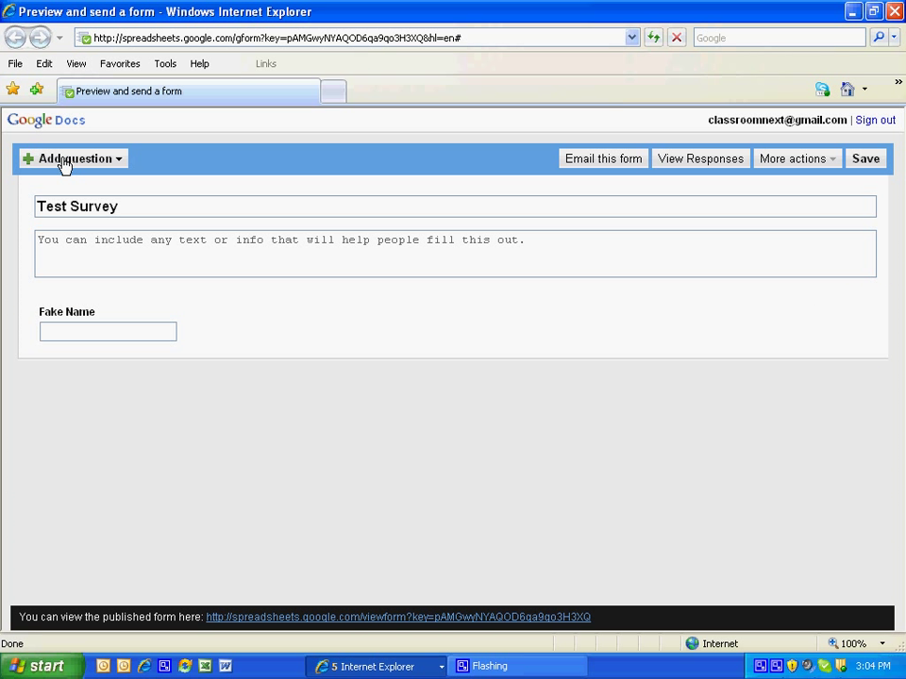
# Add a list-choice question titled 'What country are you from?'.
pyautogui.click(72, 159)
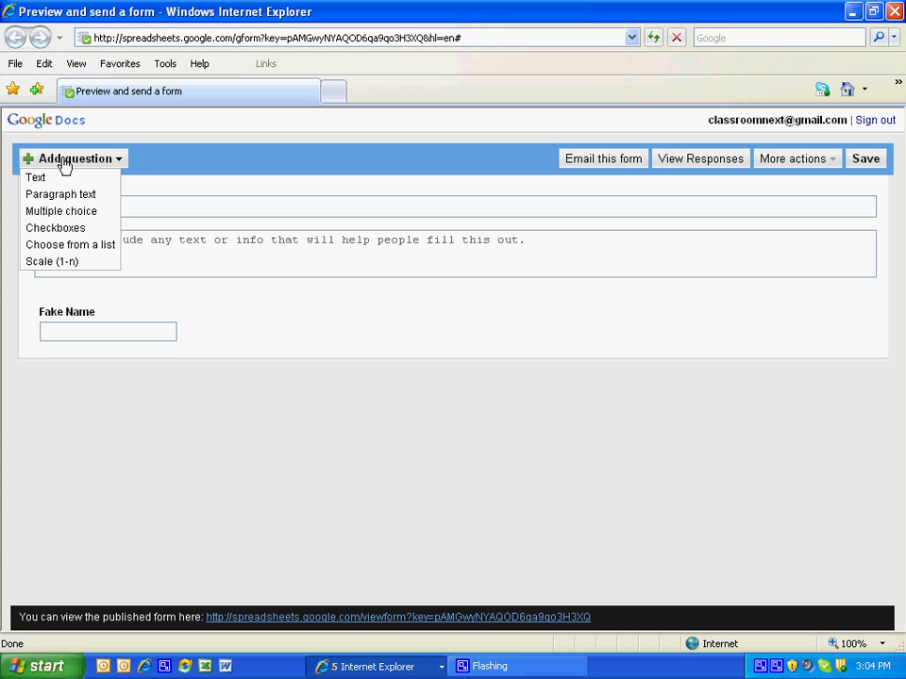
pyautogui.moveTo(55, 227)
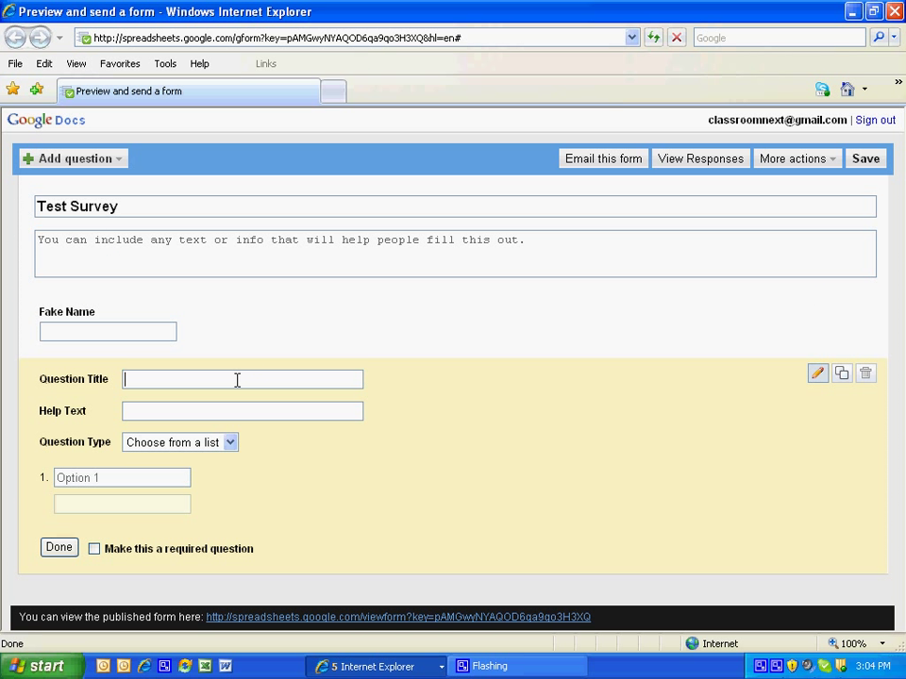
pyautogui.write('What')
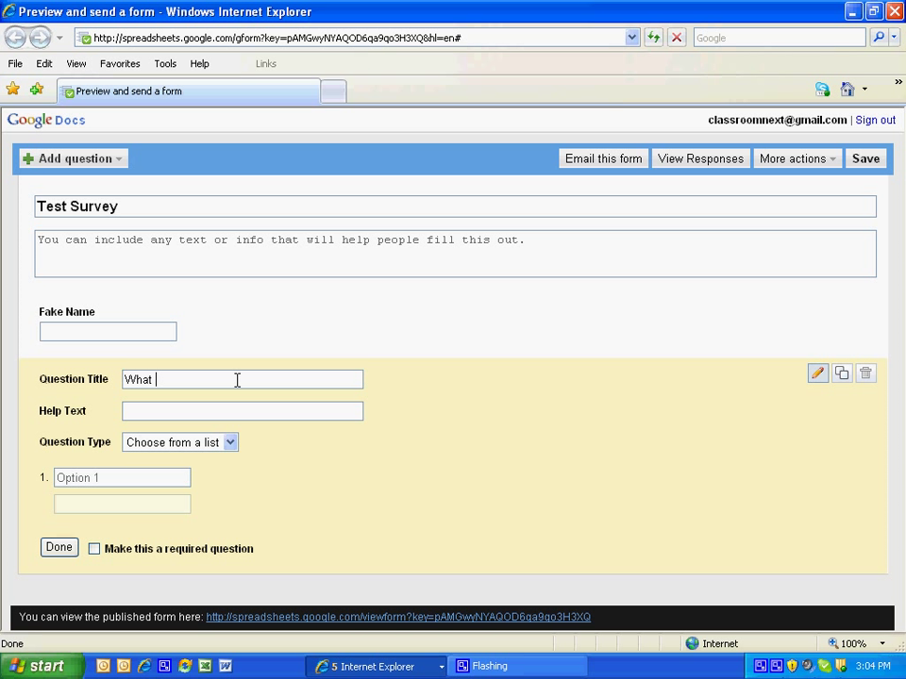
pyautogui.write('c')
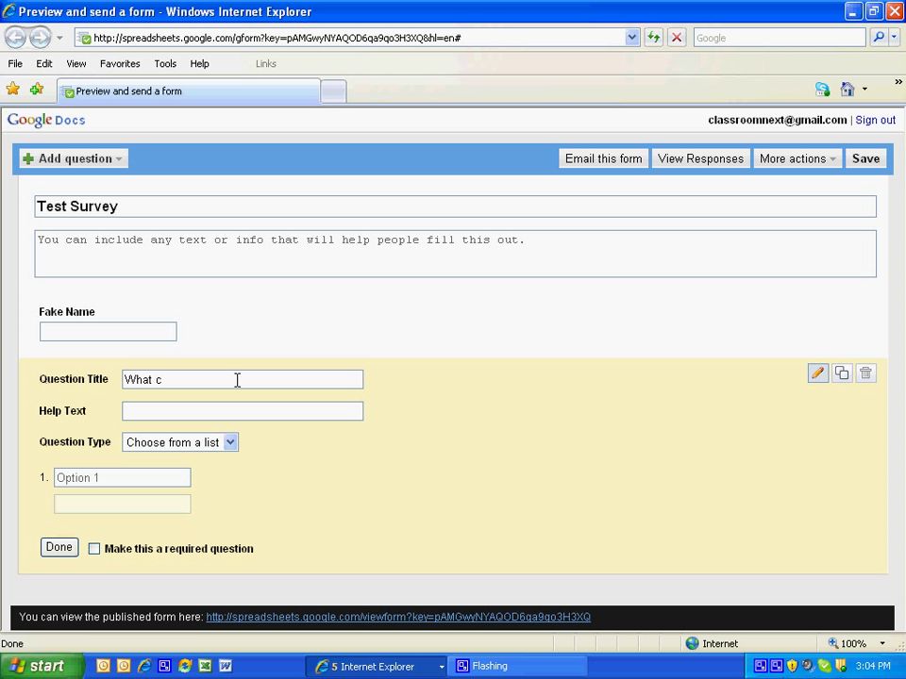
pyautogui.write('ountry are y')
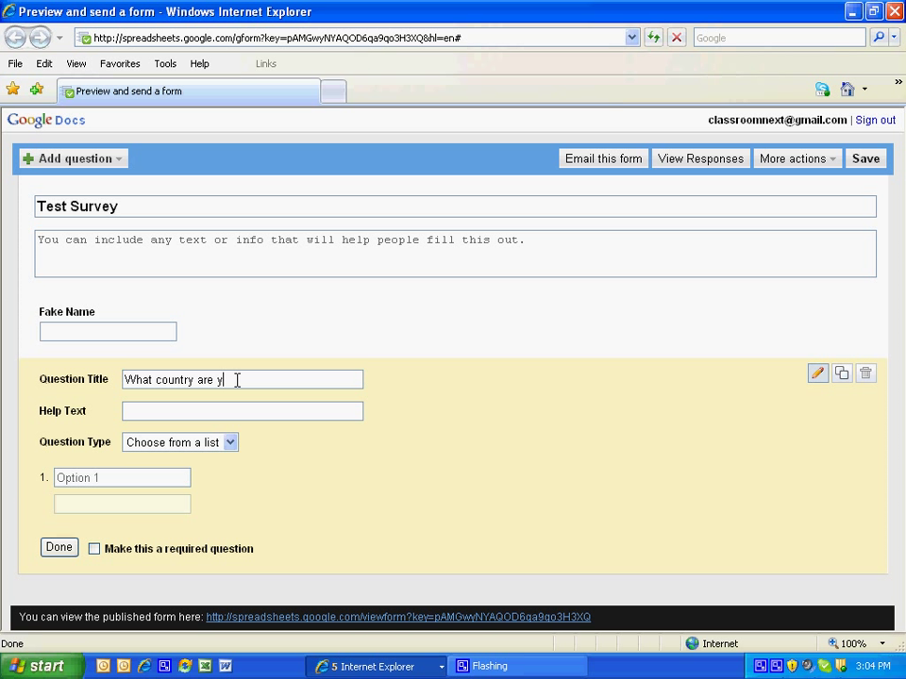
pyautogui.write('ou from?')
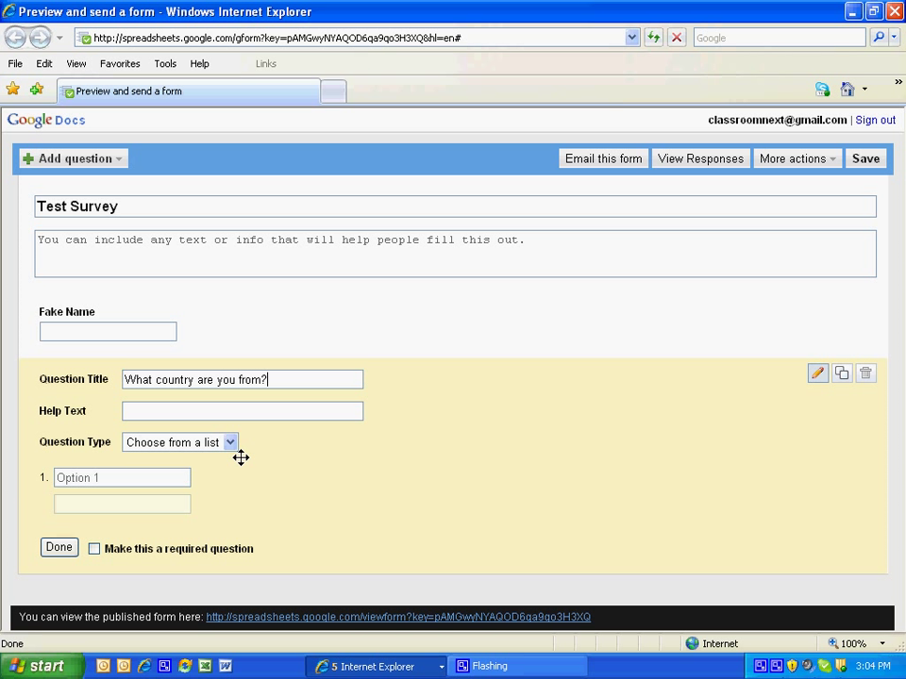
# Enter the choices France, USA, Mexico, Canada and England, and finish the question.
pyautogui.write('Fanc')
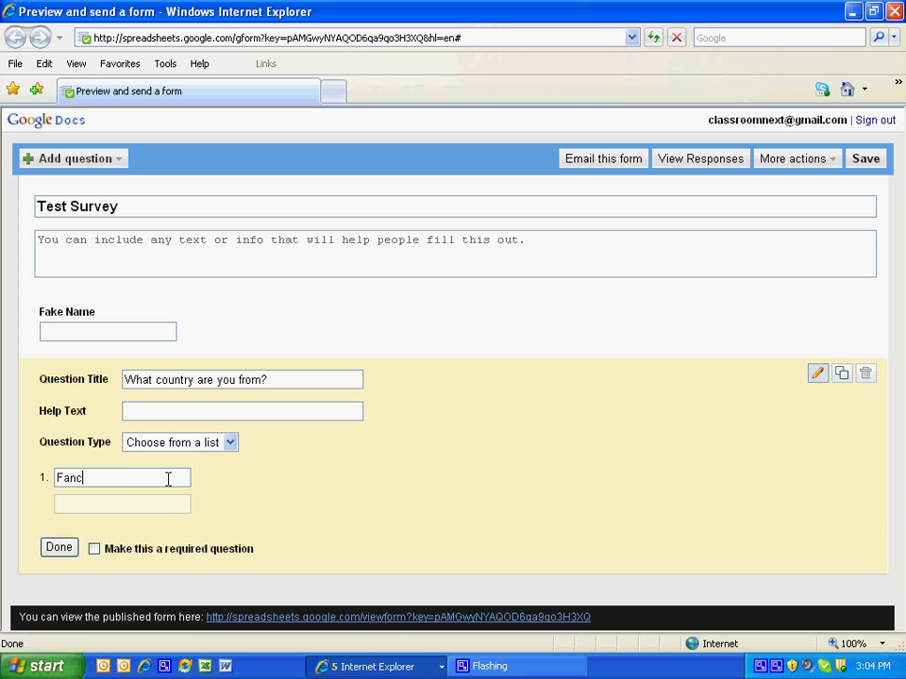
pyautogui.write('France')
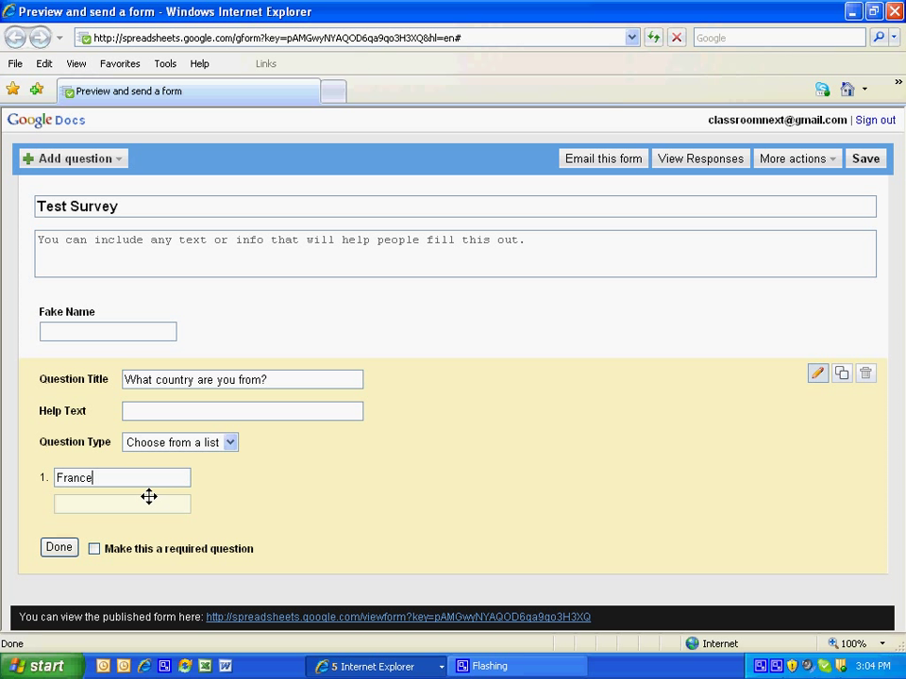
pyautogui.write('USA')
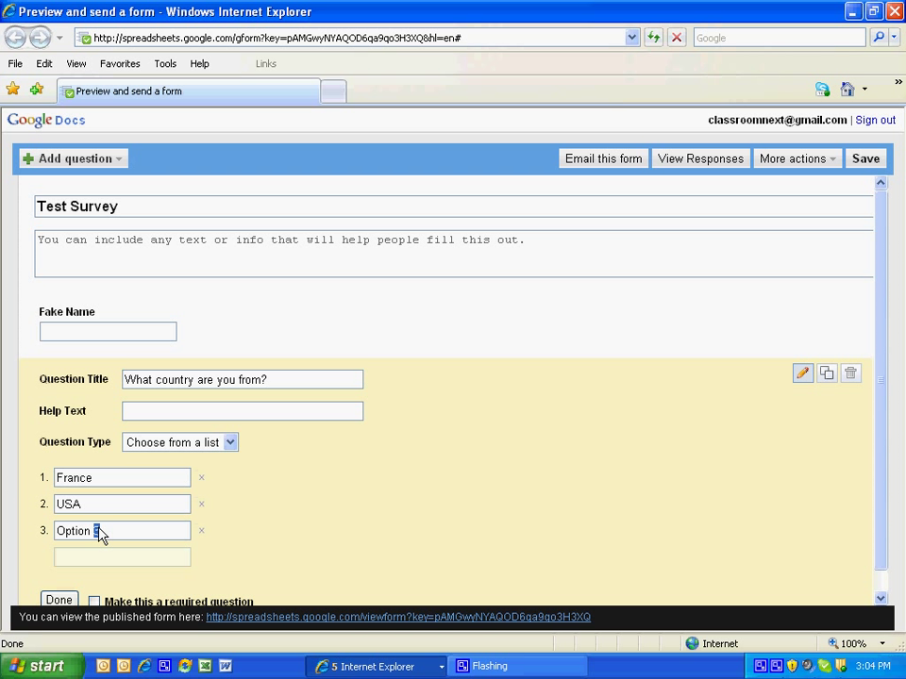
pyautogui.write('Mex')
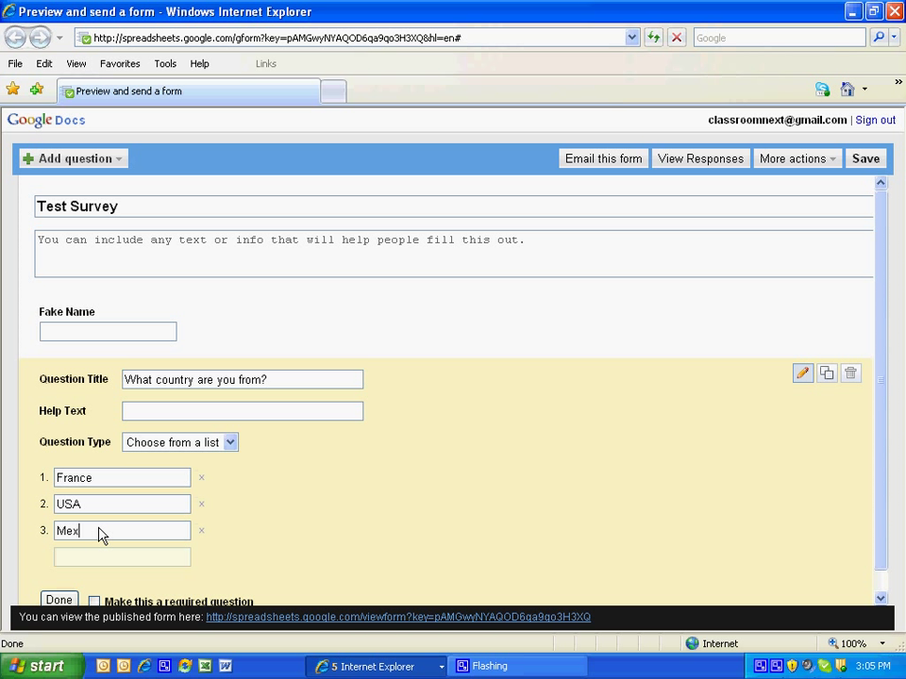
pyautogui.write('ico')
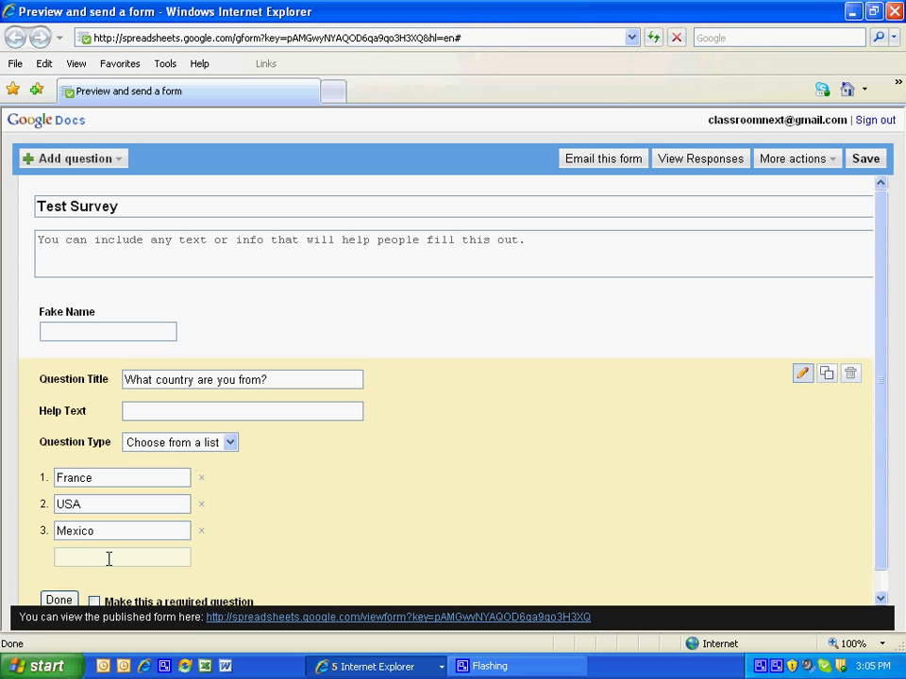
pyautogui.click(121, 557)
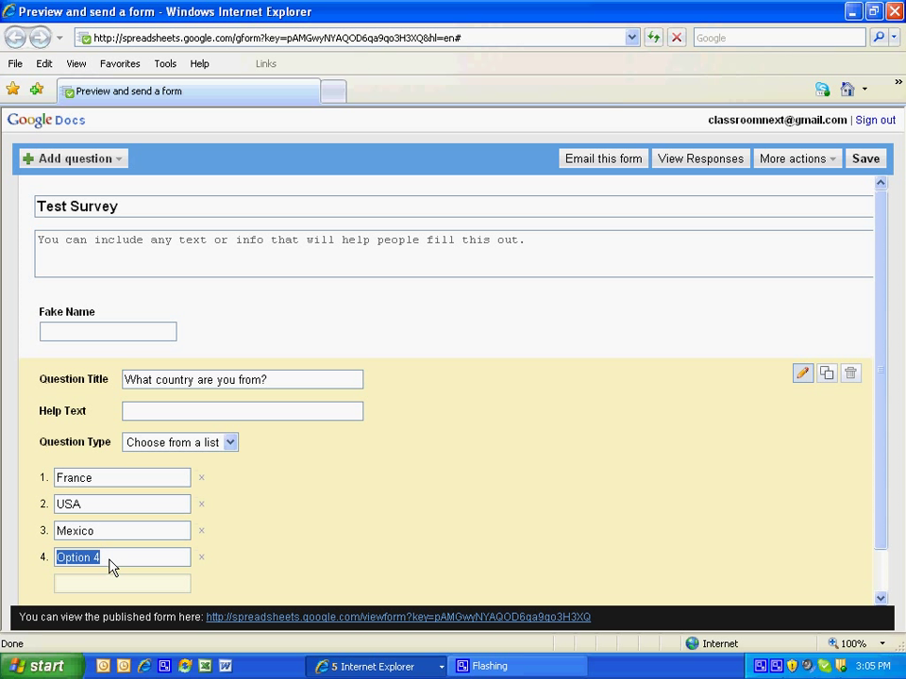
pyautogui.write('Canada')
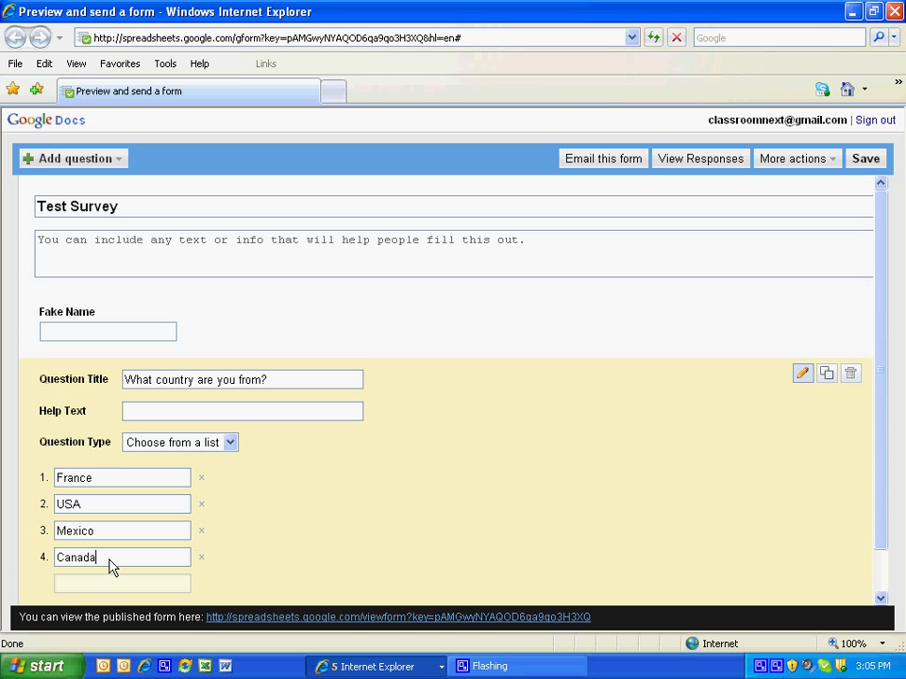
pyautogui.click(122, 583)
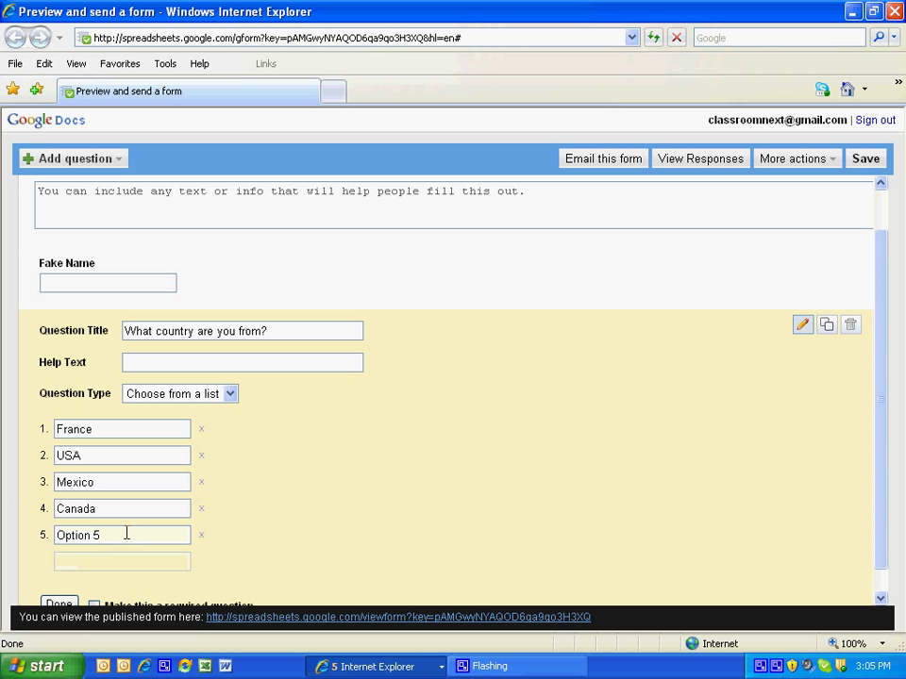
pyautogui.write('England')
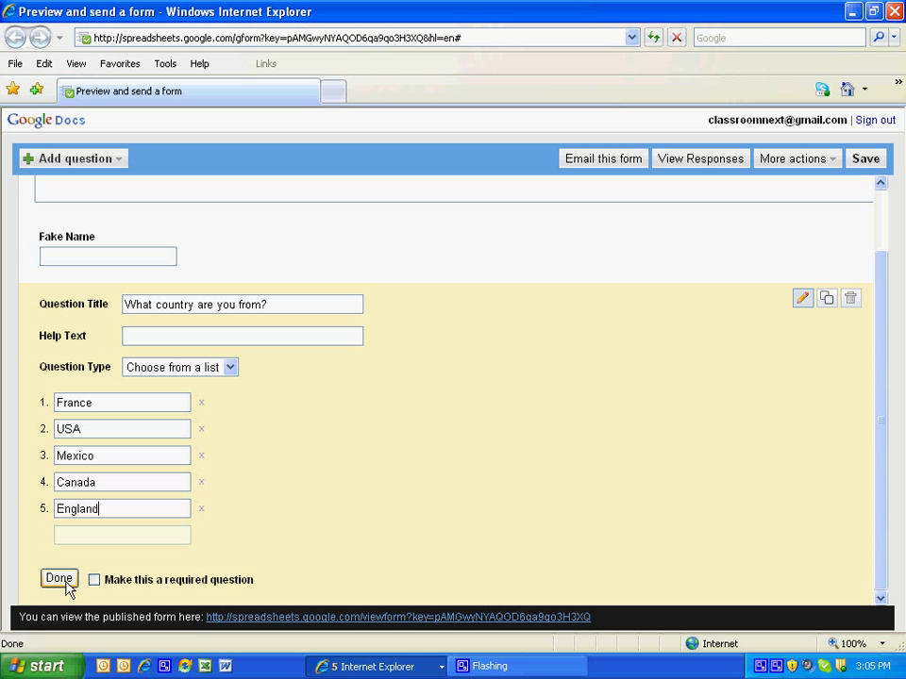
pyautogui.click(59, 578)
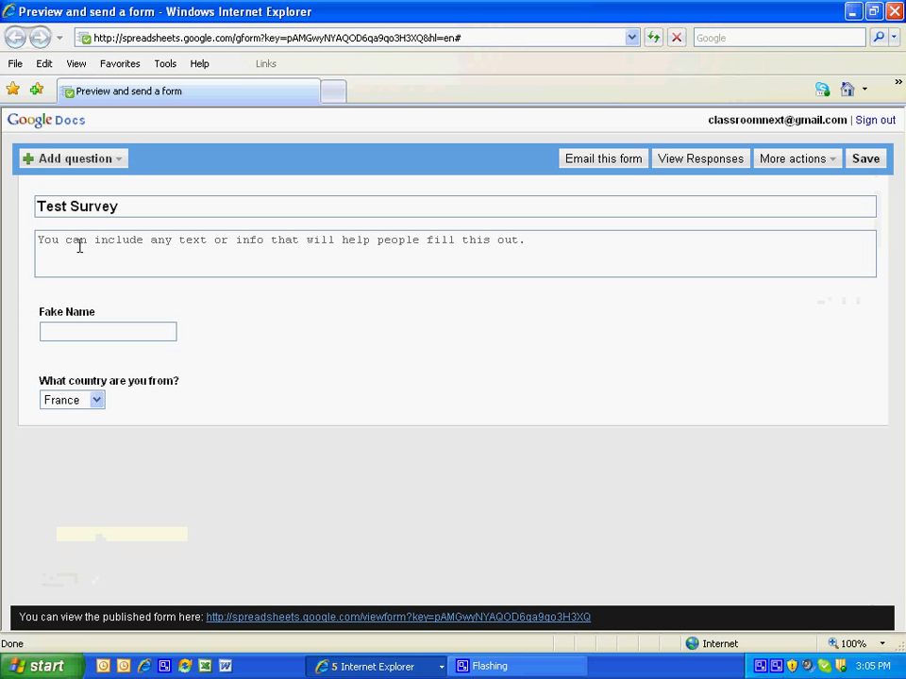
pyautogui.moveTo(63, 163)
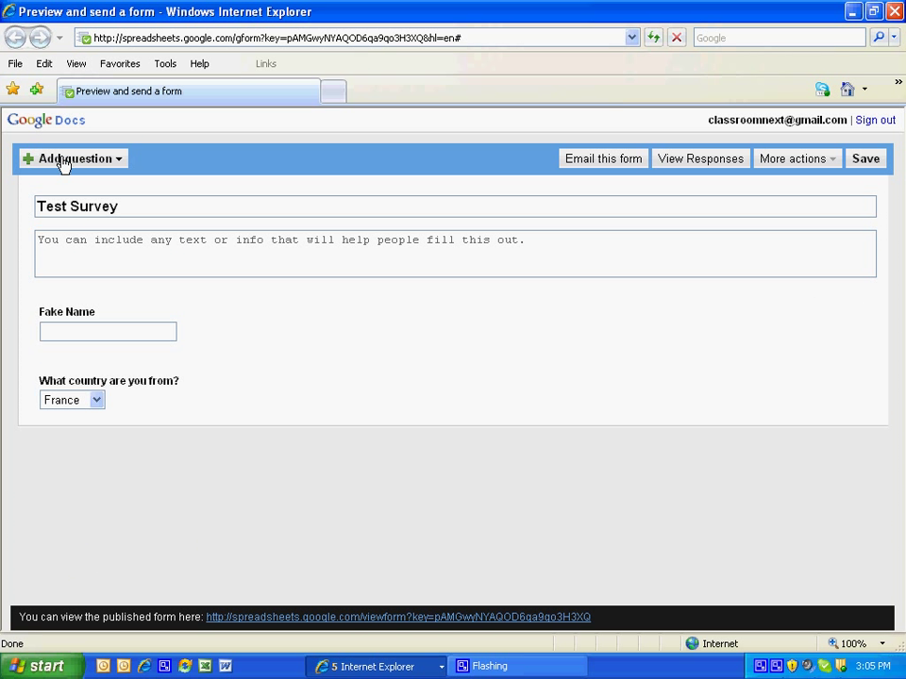
# Add a multiple-choice question asking where the next staff development should be held.
pyautogui.click(72, 158)
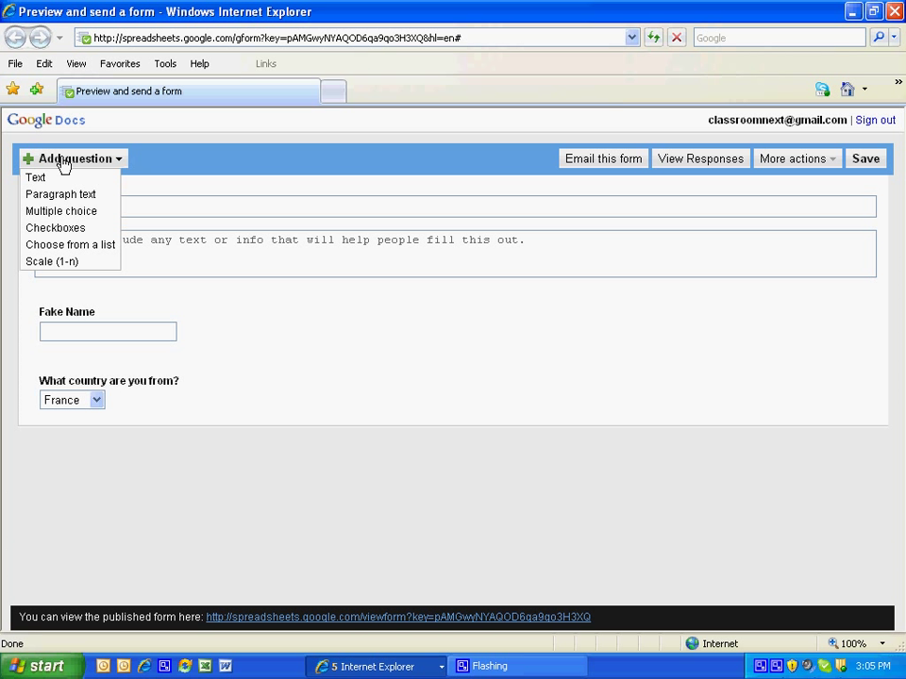
pyautogui.moveTo(62, 211)
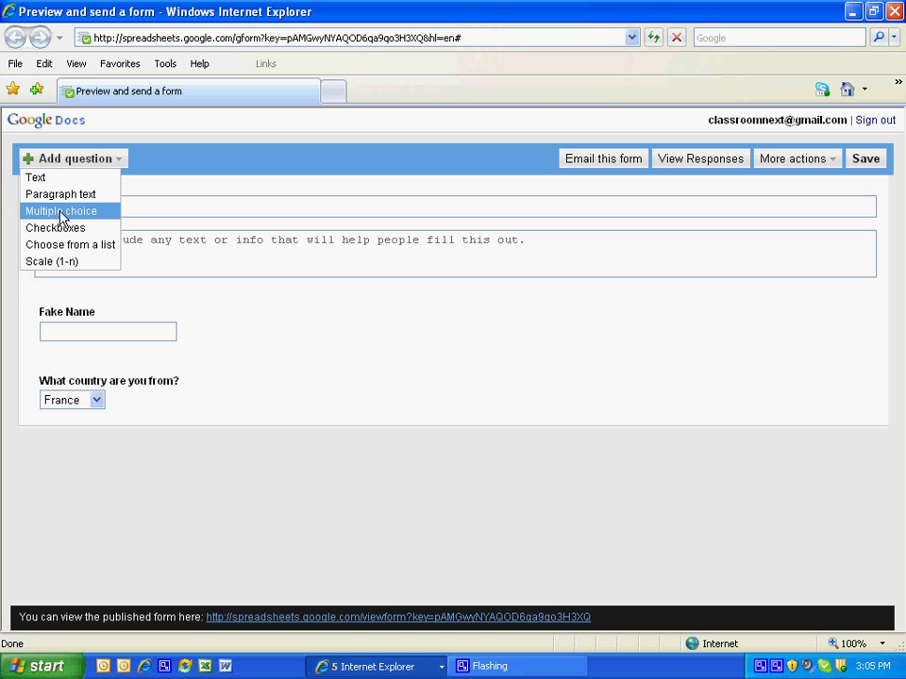
pyautogui.click(61, 211)
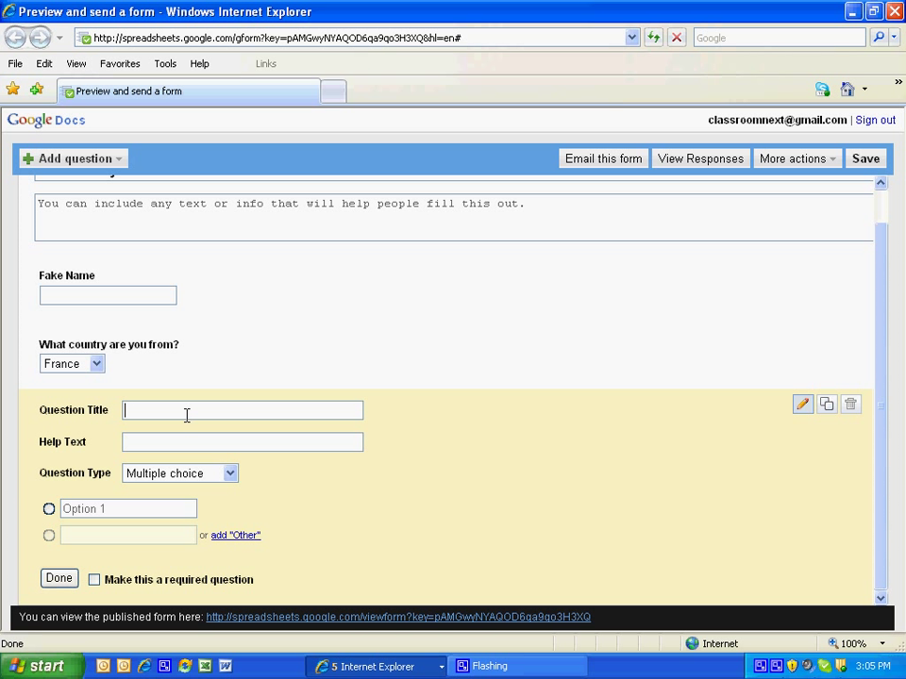
pyautogui.write('Where would you like the next staff')
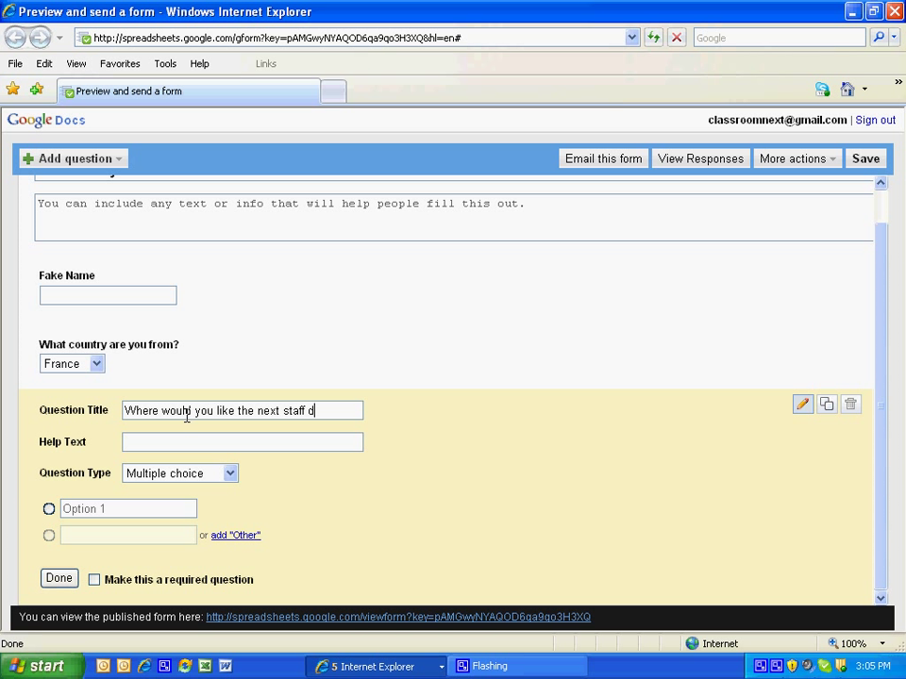
pyautogui.write('develope')
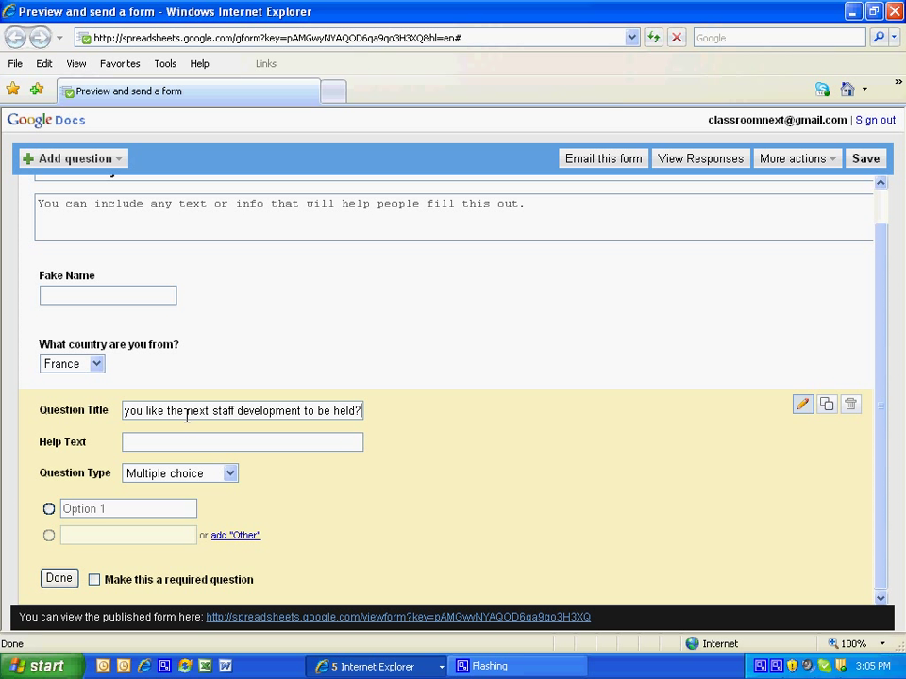
# Give it the choices Paris, New York, London and Other, and finish it.
pyautogui.write('P')
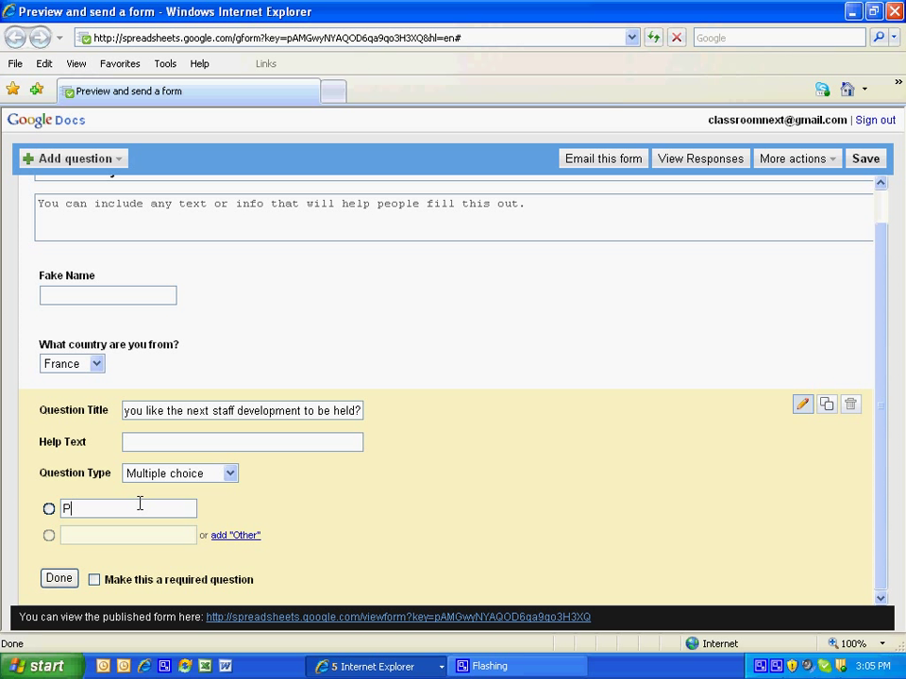
pyautogui.write('aris')
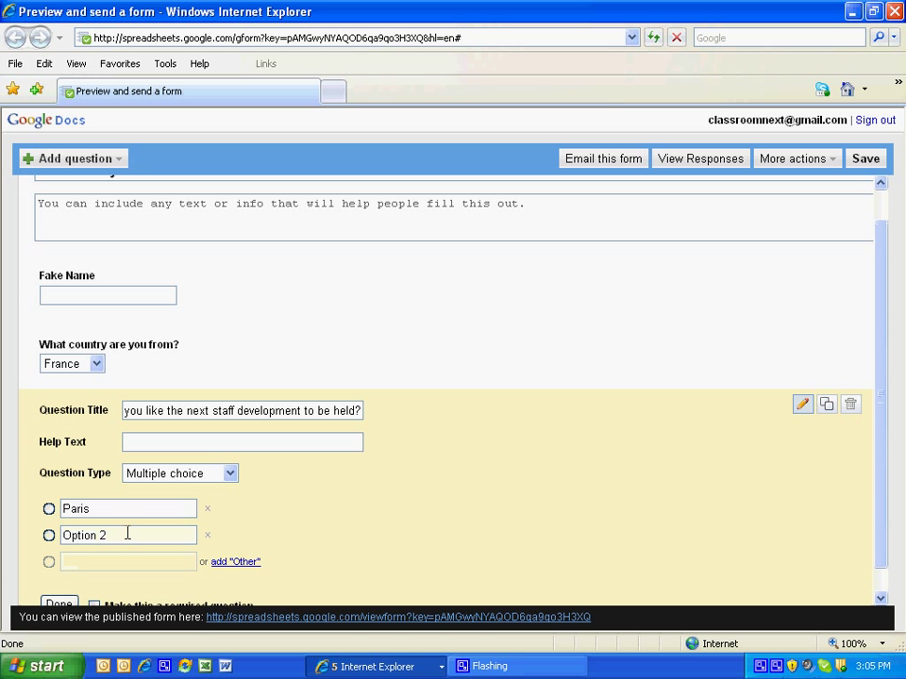
pyautogui.write('New You')
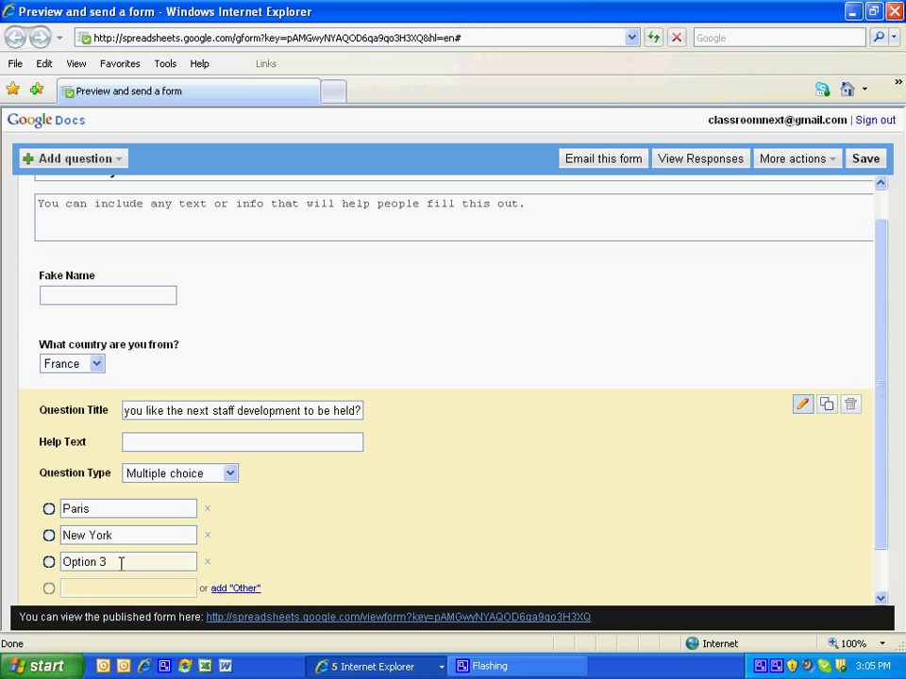
pyautogui.write('Lond')
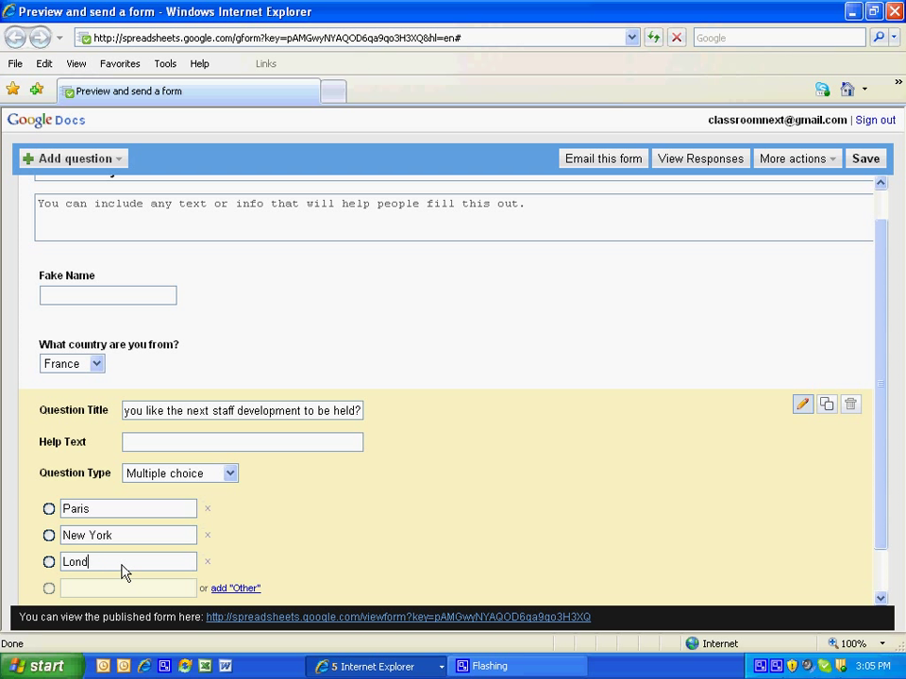
pyautogui.write('on')
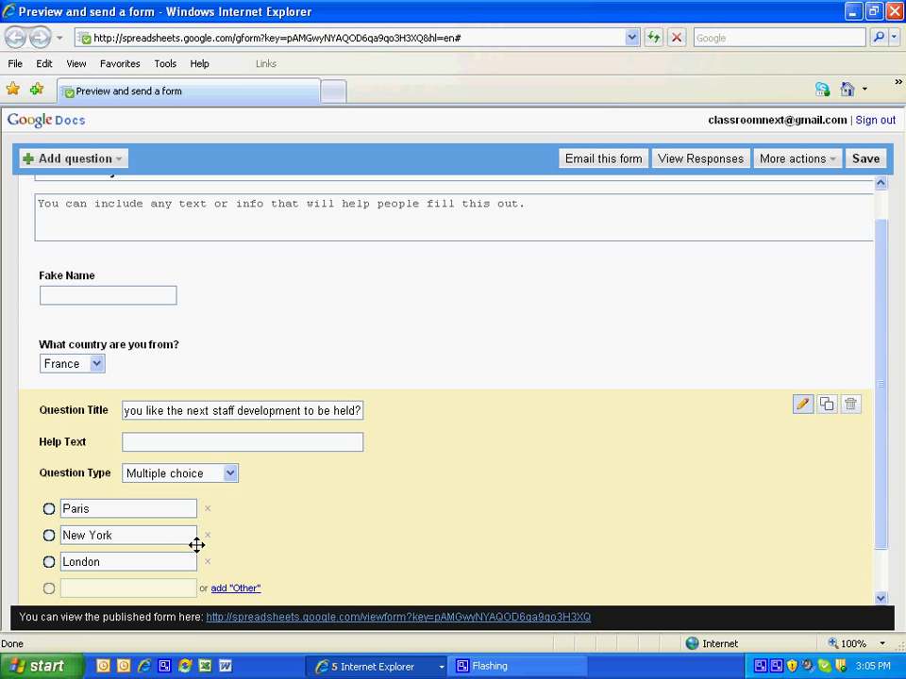
pyautogui.scroll(-3)
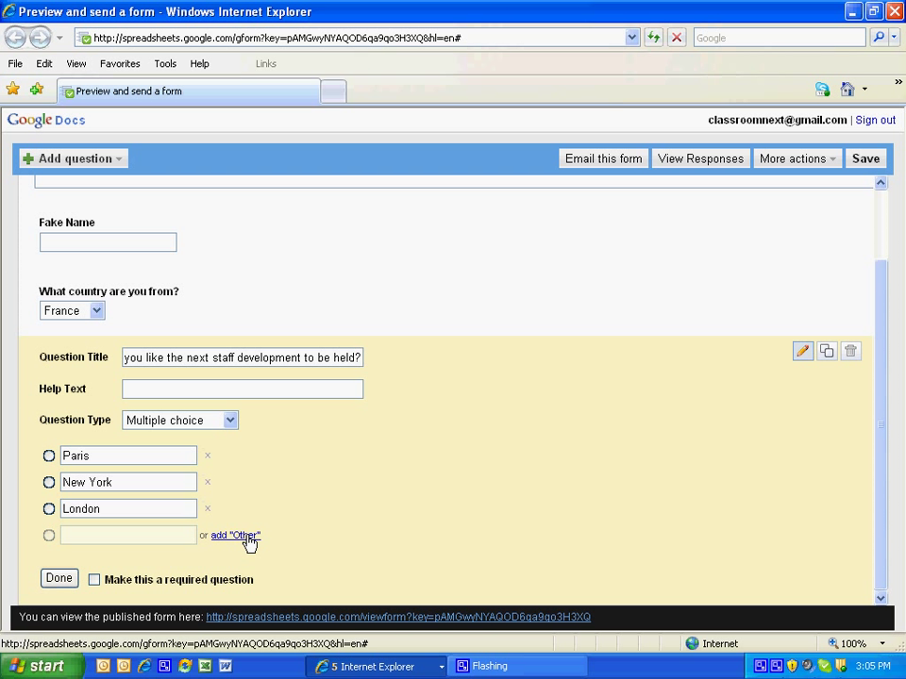
pyautogui.click(234, 535)
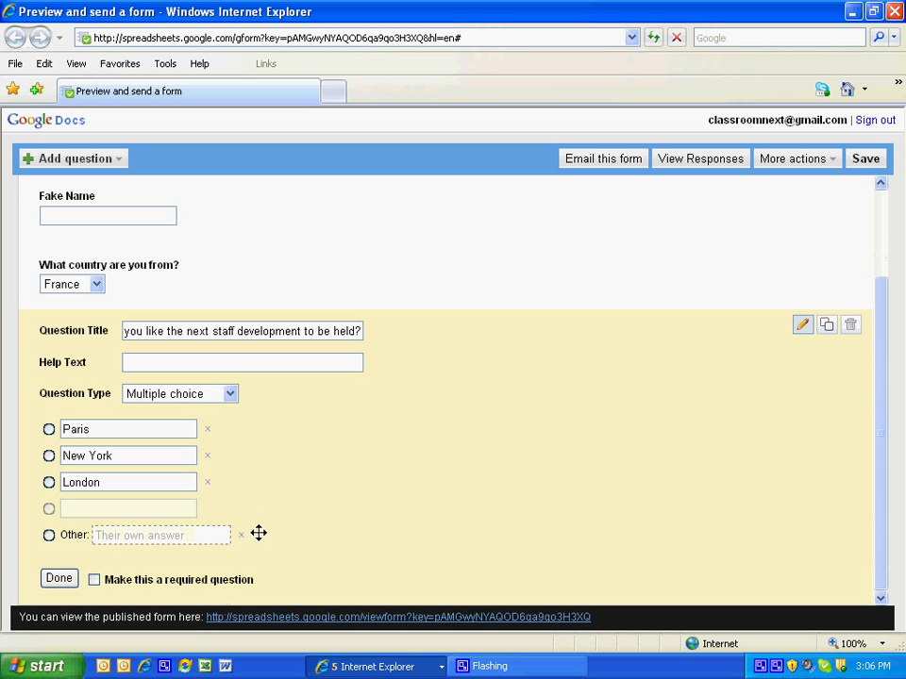
pyautogui.click(58, 577)
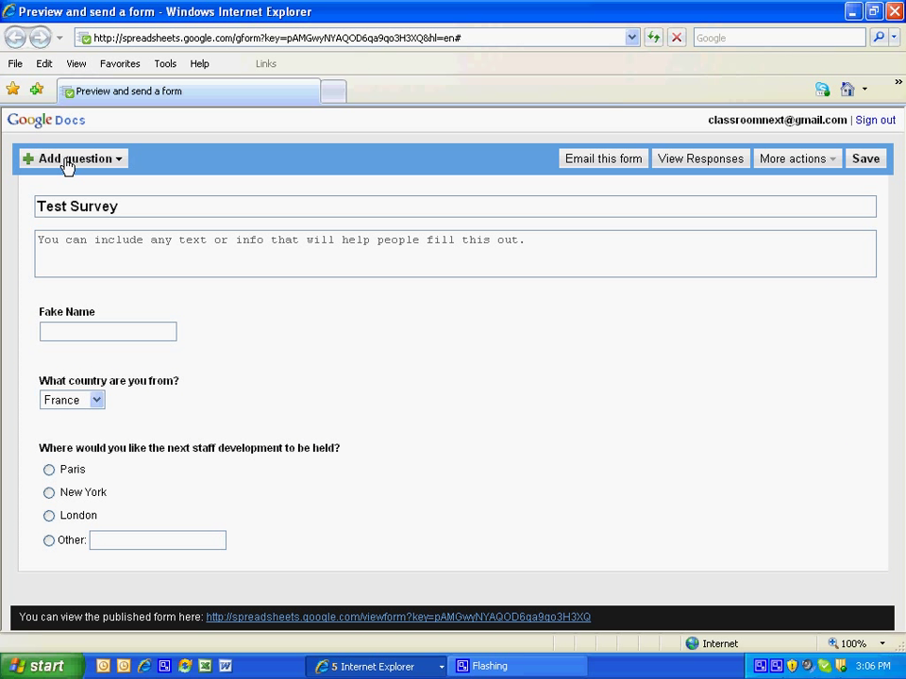
# Add a checkboxes question titled 'What would you like to discuss most?'.
pyautogui.click(72, 158)
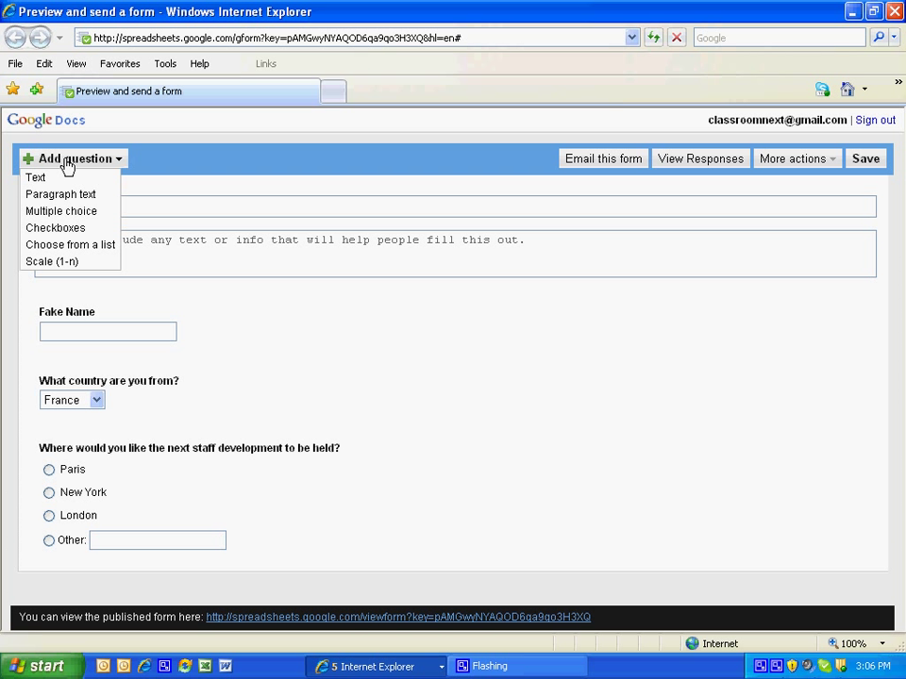
pyautogui.moveTo(56, 227)
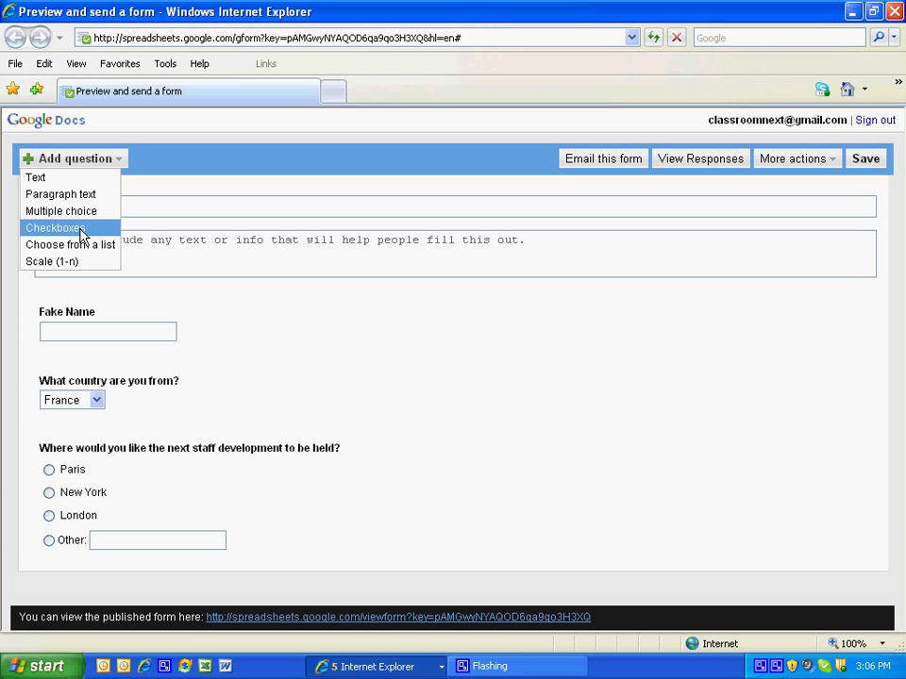
pyautogui.click(54, 228)
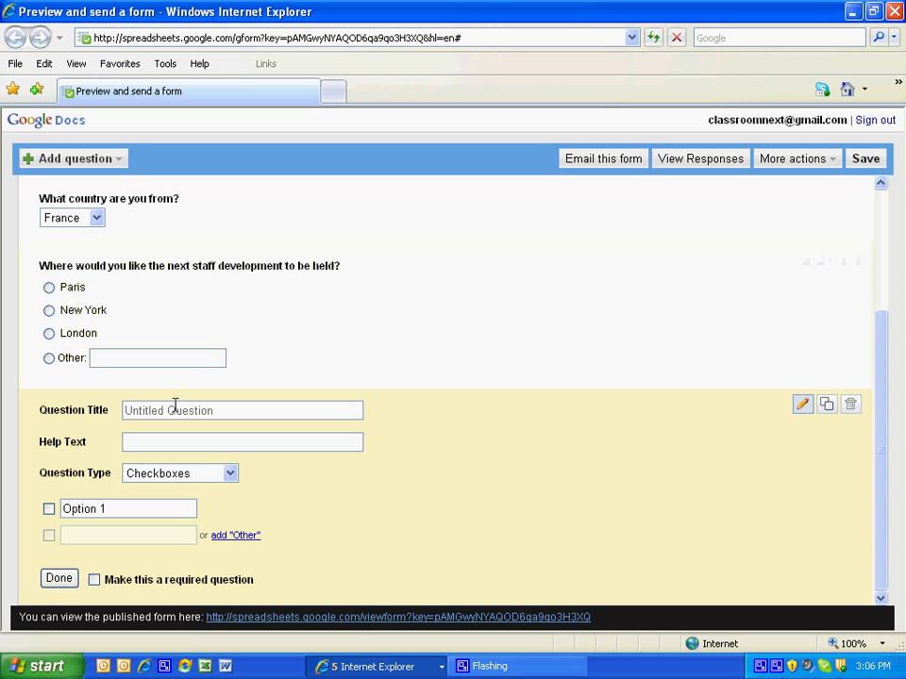
pyautogui.click(240, 410)
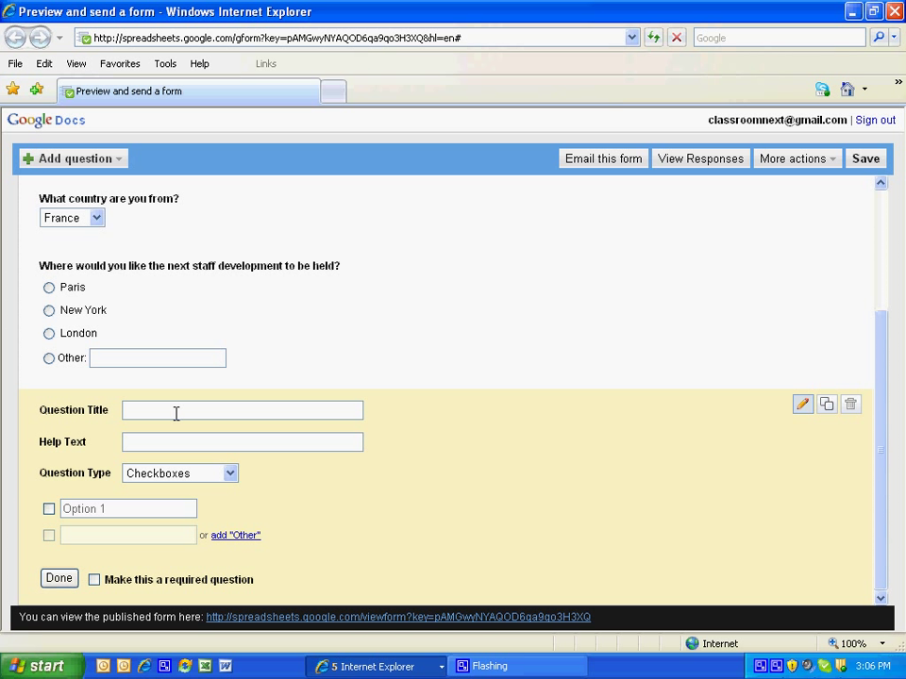
pyautogui.write('What would you l')
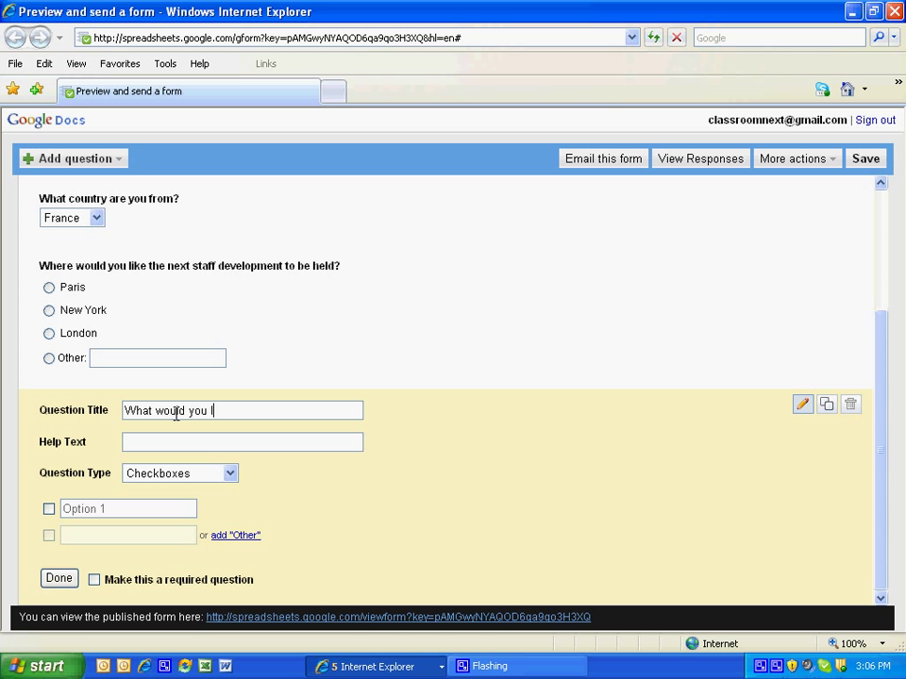
pyautogui.write('ike to dic')
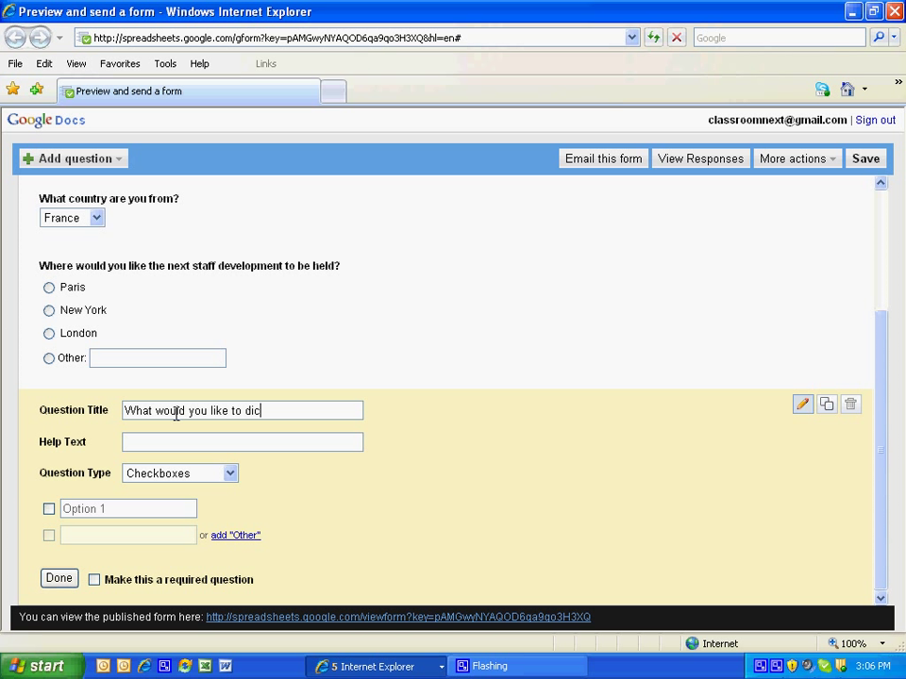
pyautogui.write('uss mo')
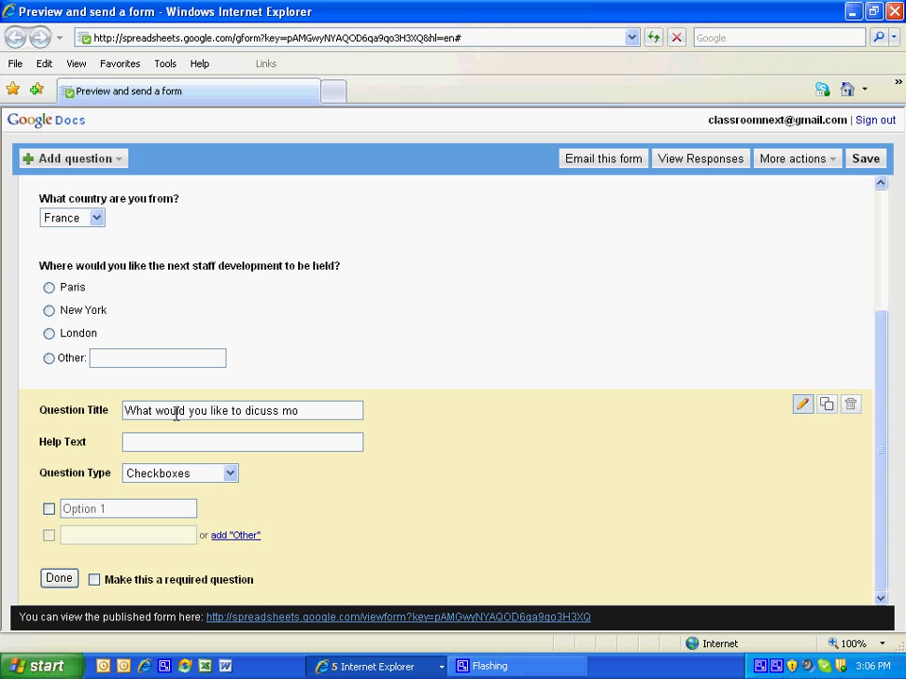
pyautogui.press('BackSpace')
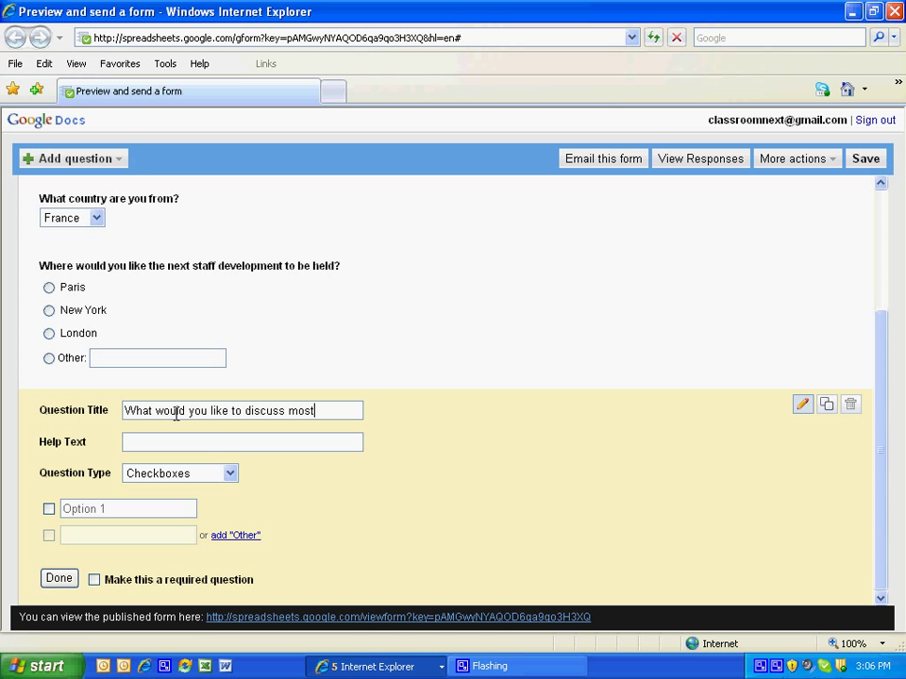
pyautogui.write('?')
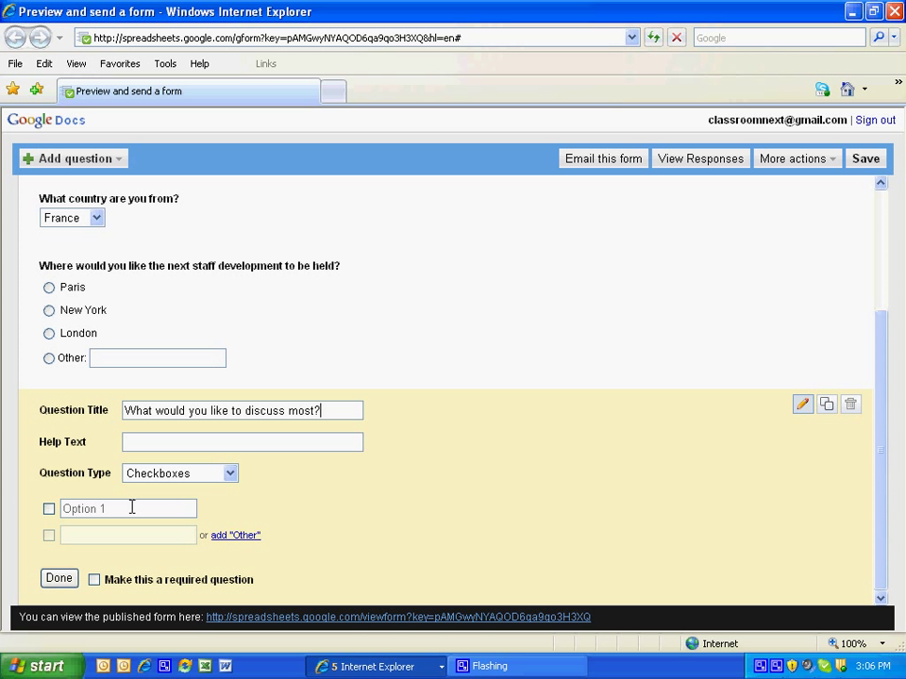
pyautogui.moveTo(175, 441)
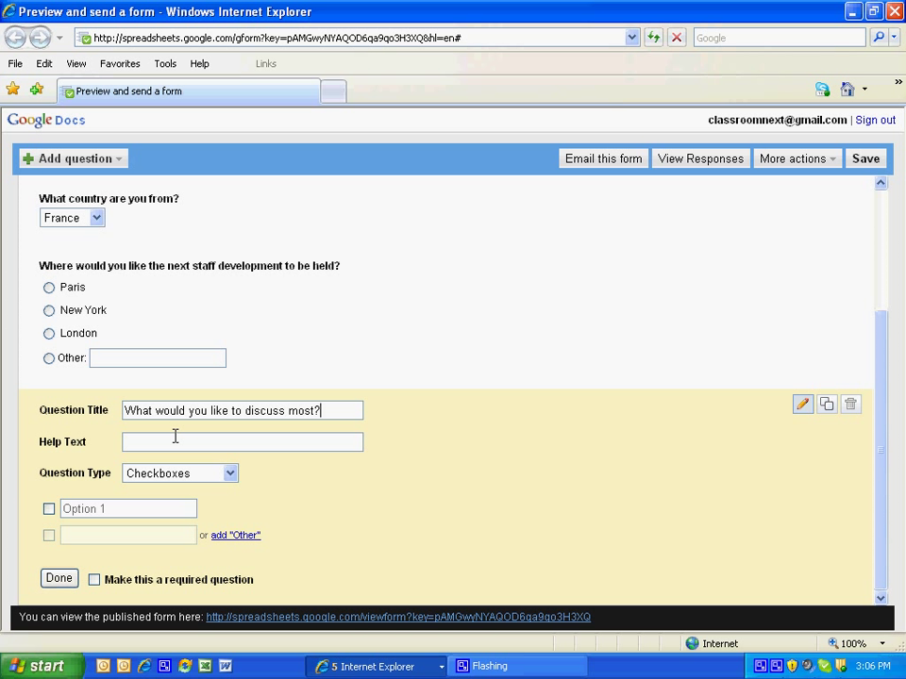
# Enter the checkbox choices Social Studies, Math, Reading and Science, and finish the question.
pyautogui.write('check')
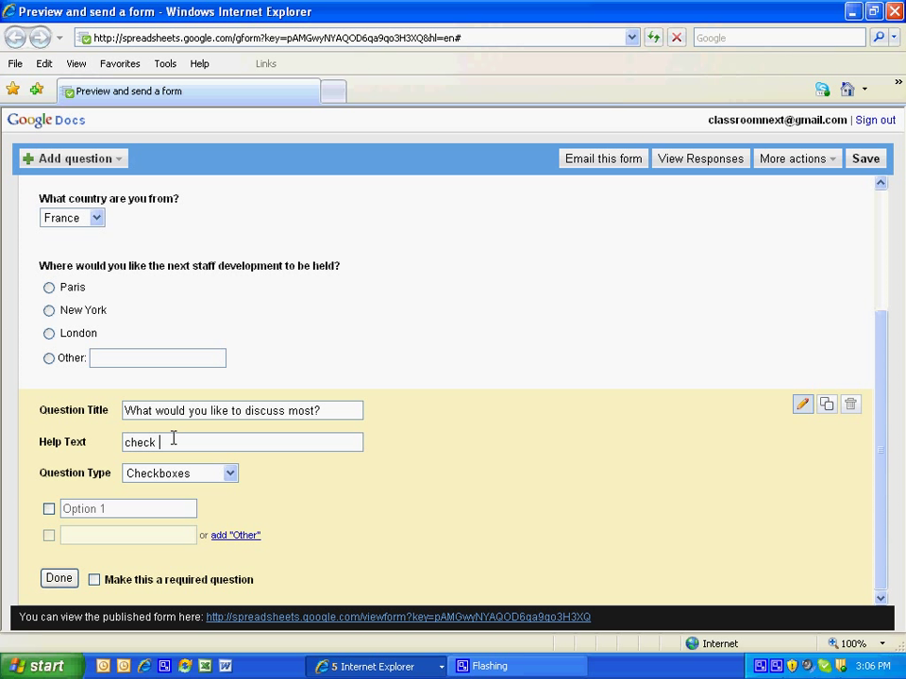
pyautogui.write('Chec')
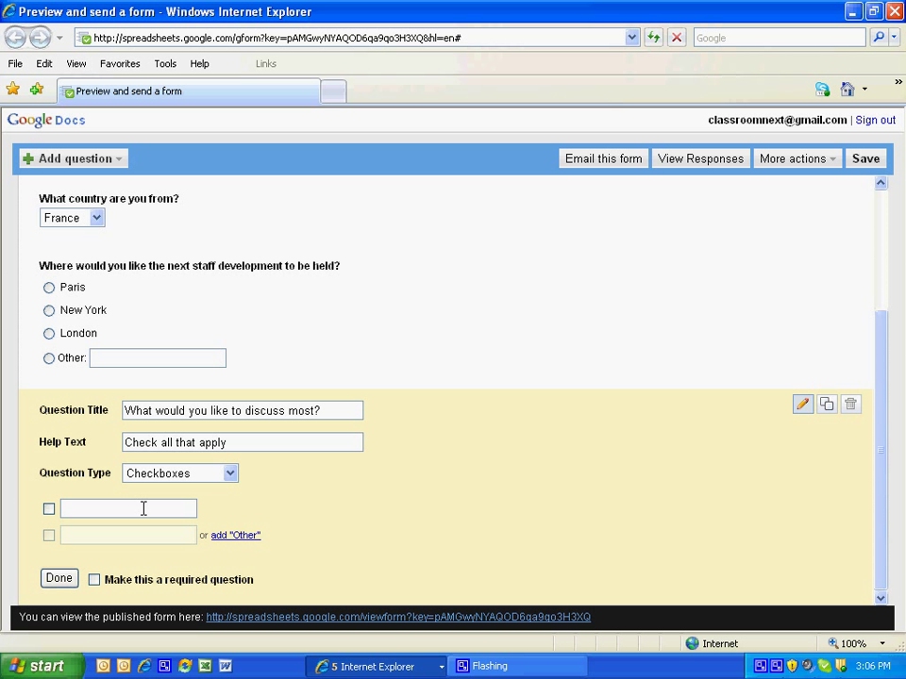
pyautogui.click(128, 508)
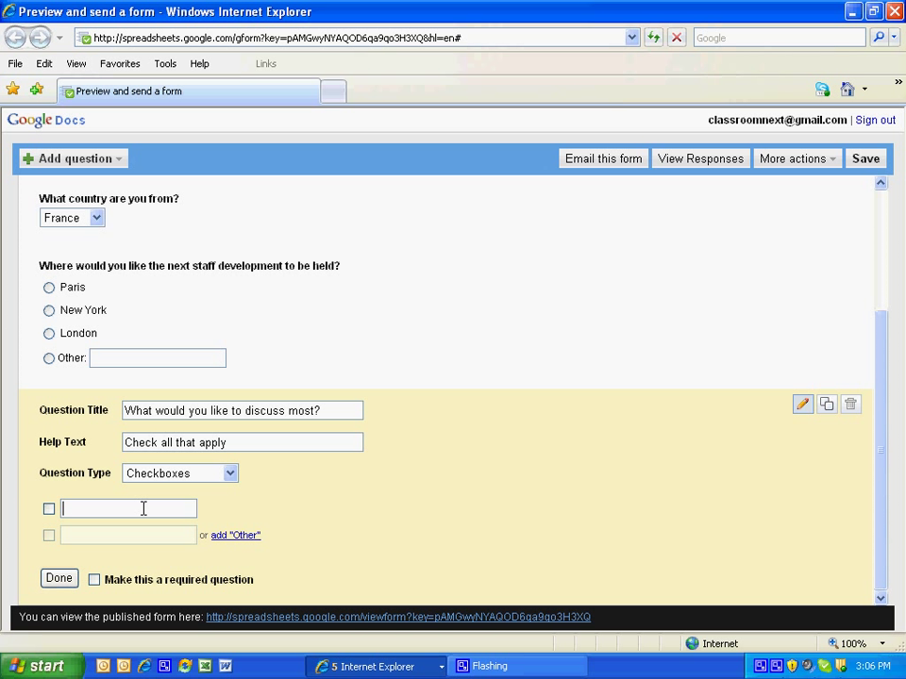
pyautogui.write('Social')
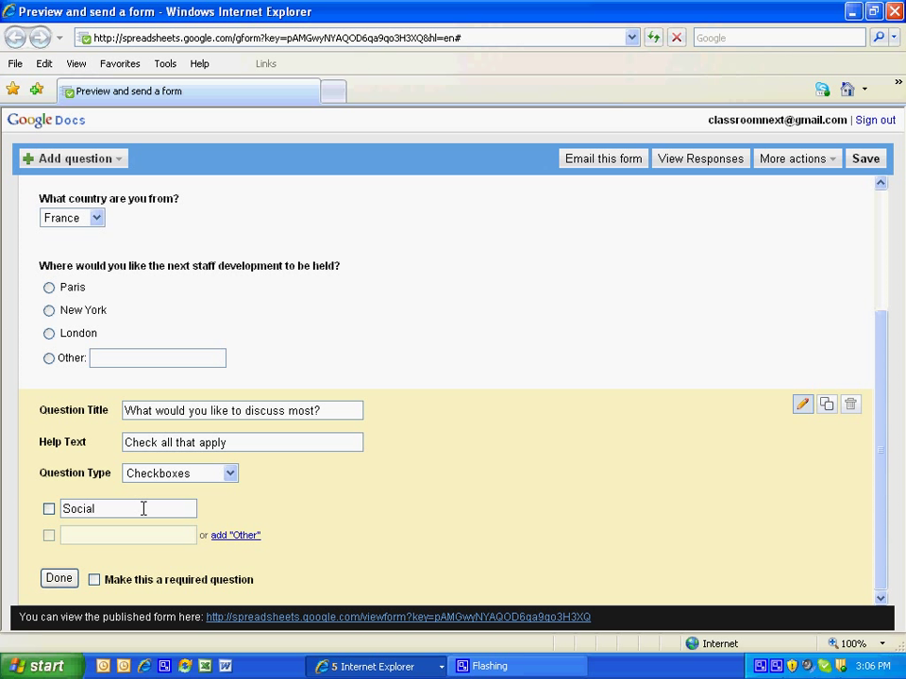
pyautogui.write('Studies')
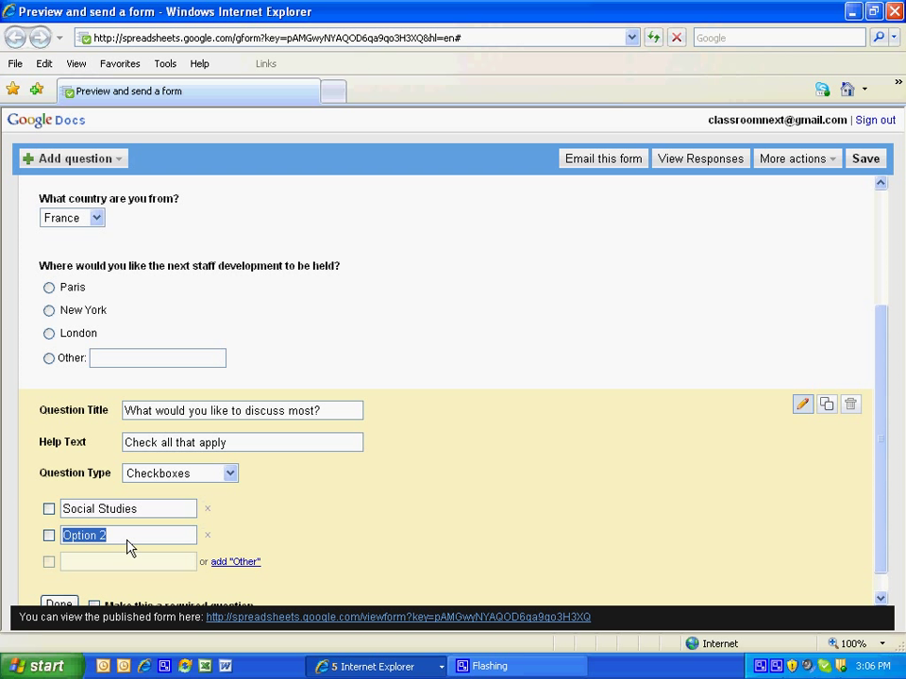
pyautogui.write('mat')
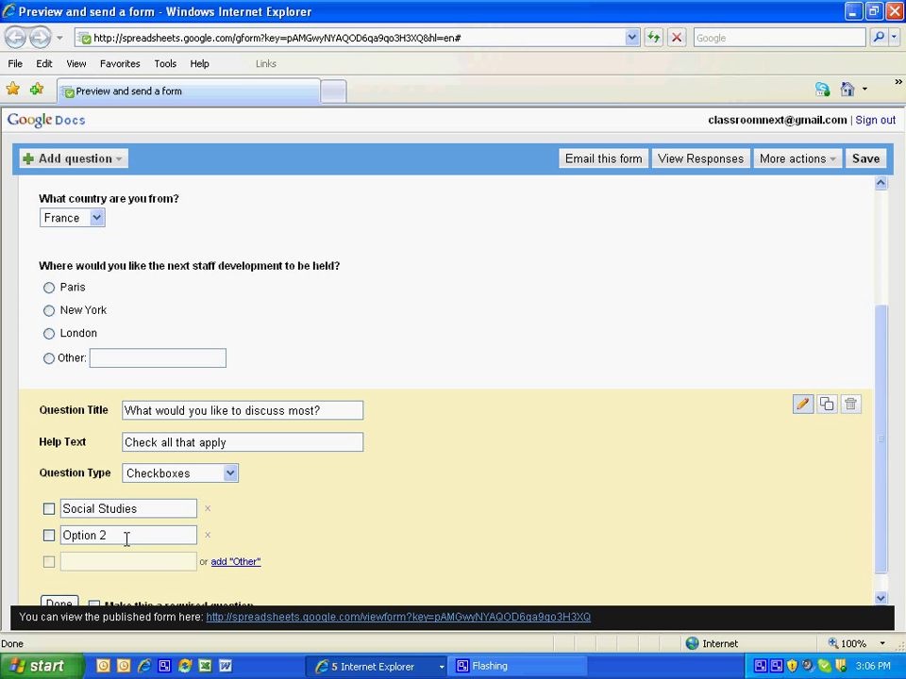
pyautogui.write('Math')
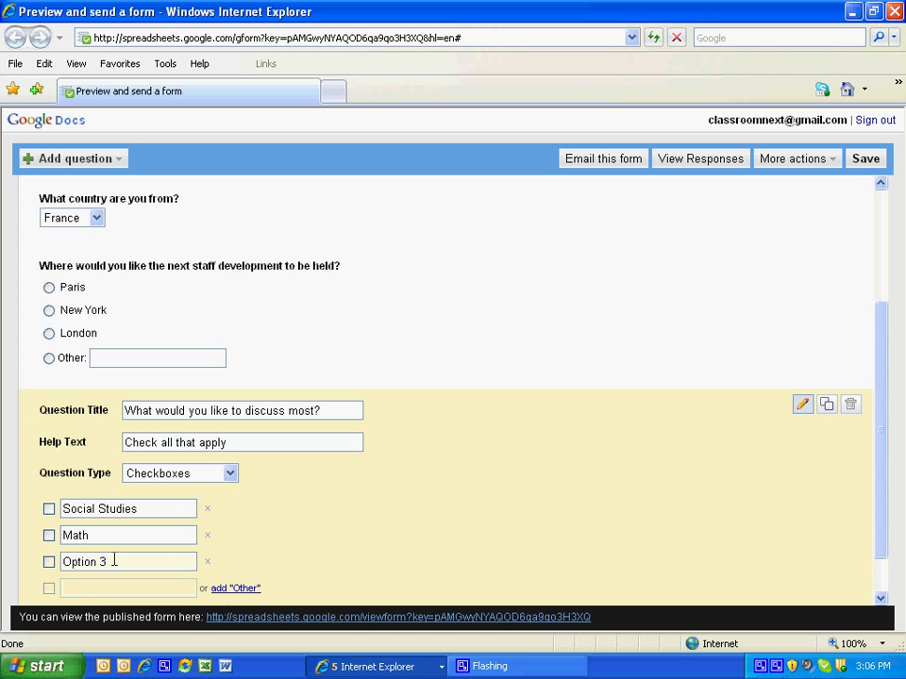
pyautogui.write('Readibn')
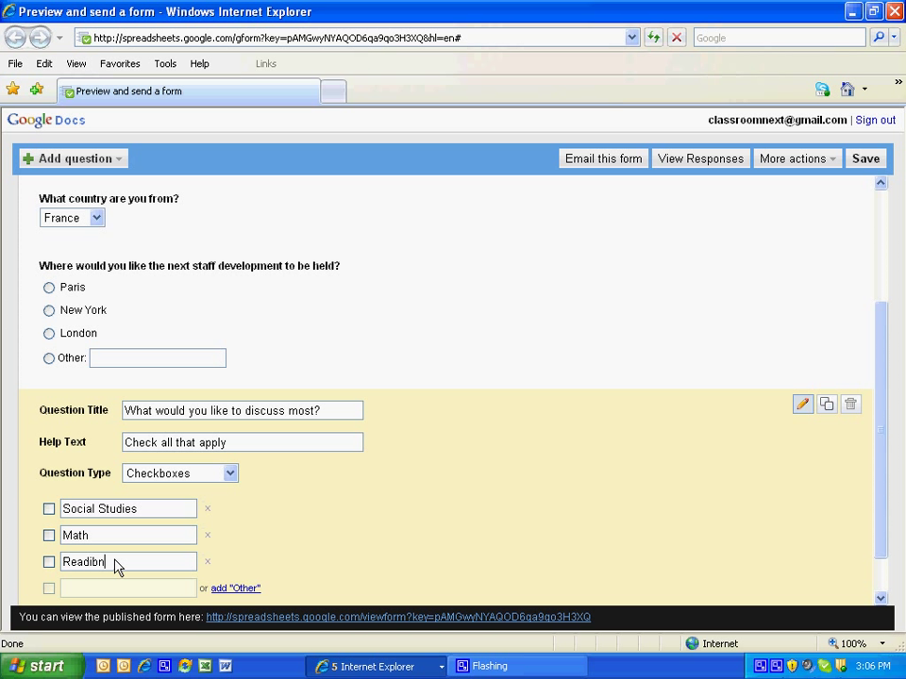
pyautogui.write('Reading')
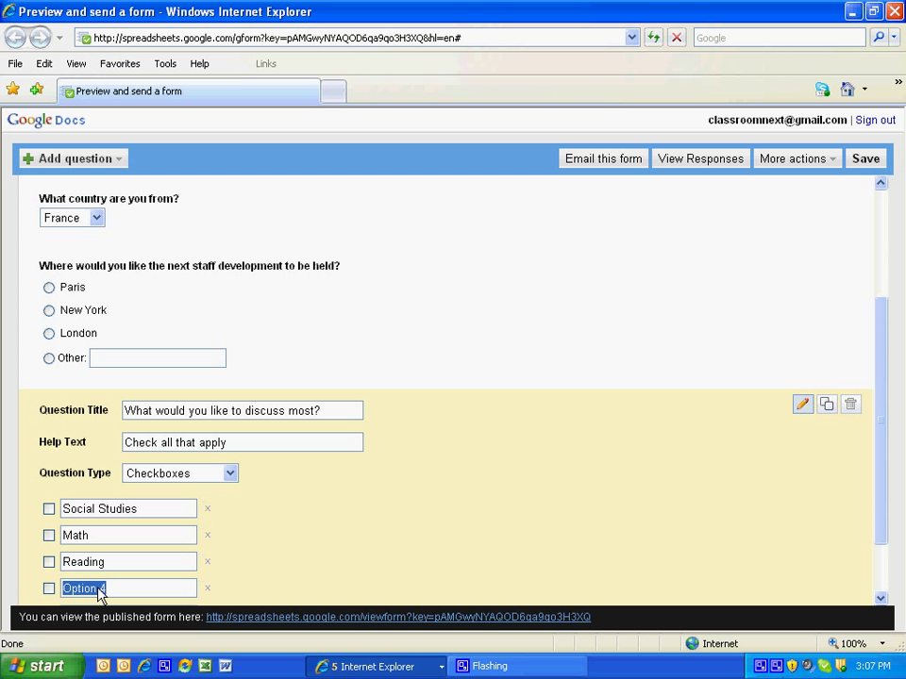
pyautogui.write('Science')
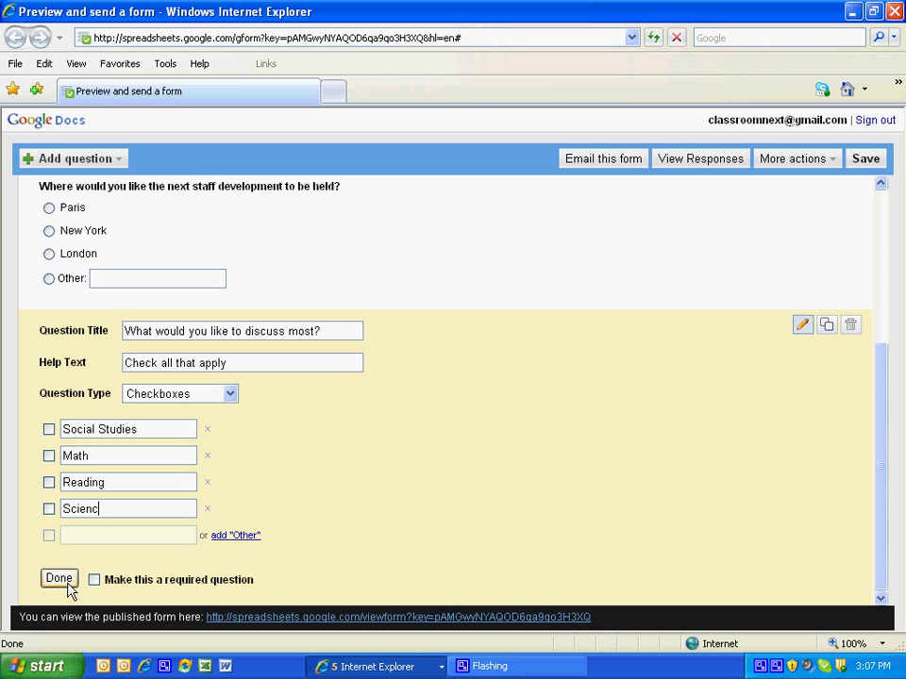
pyautogui.click(58, 578)
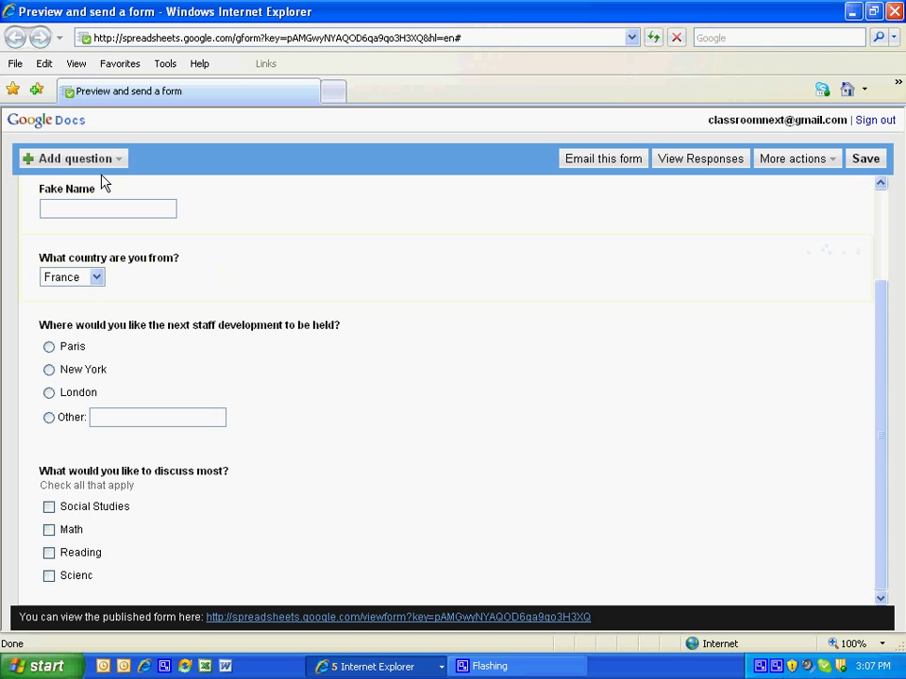
# Add a 1-to-5 scale question titled 'How did you like this survey?'.
pyautogui.click(73, 157)
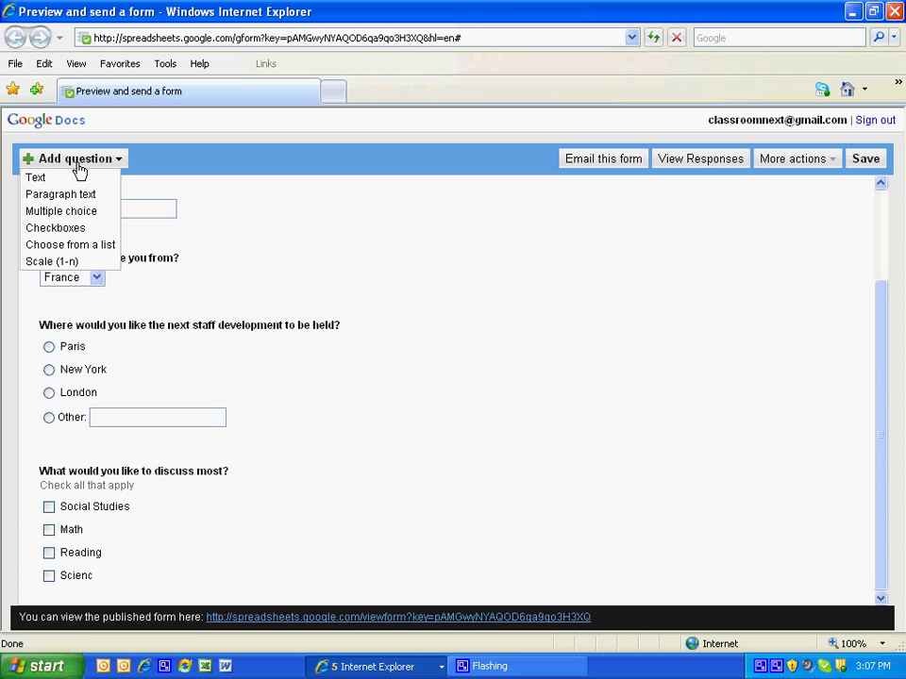
pyautogui.moveTo(52, 262)
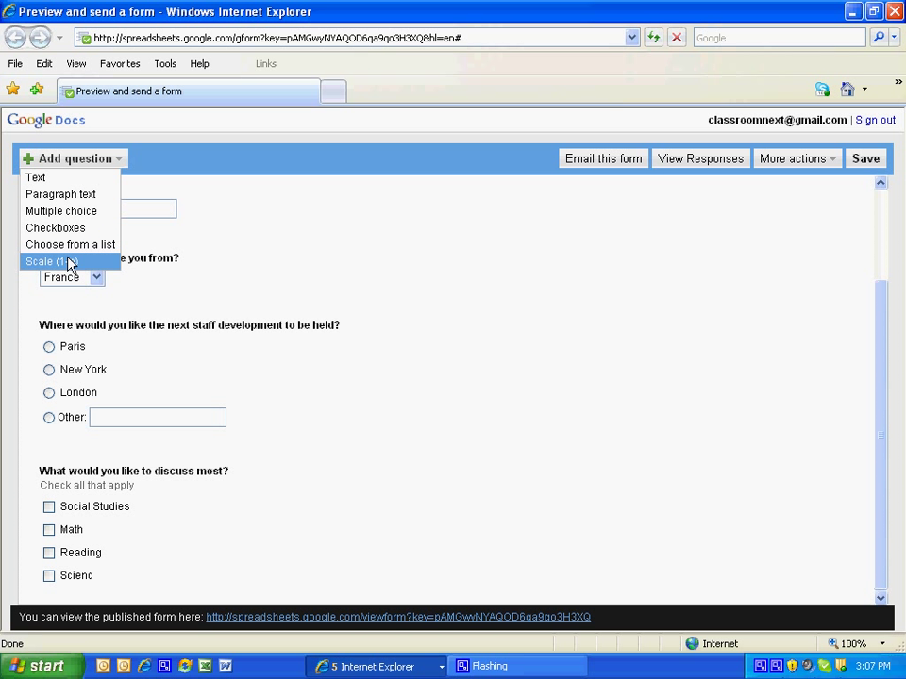
pyautogui.click(49, 262)
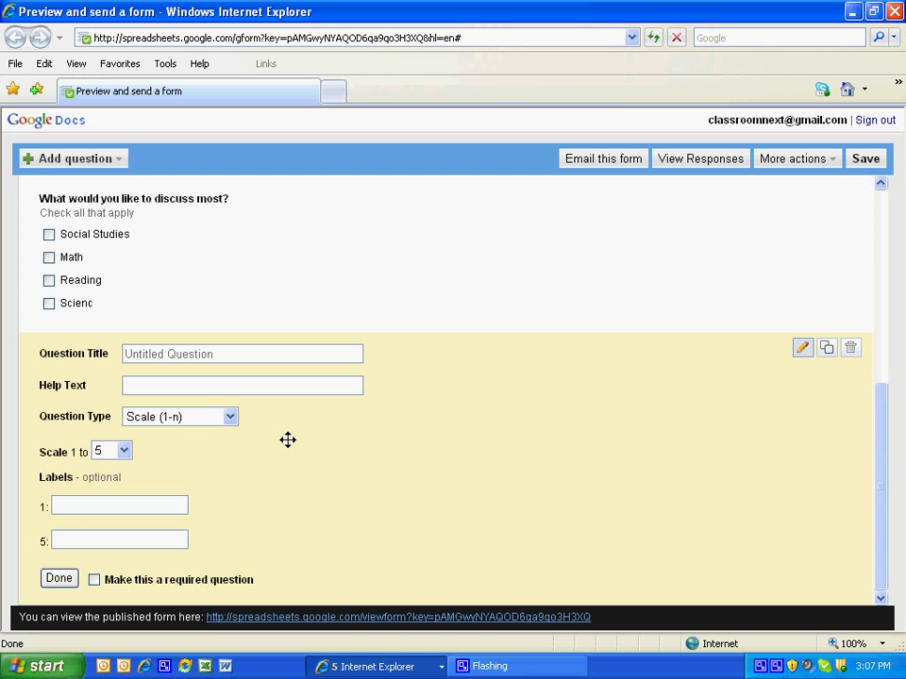
pyautogui.click(124, 450)
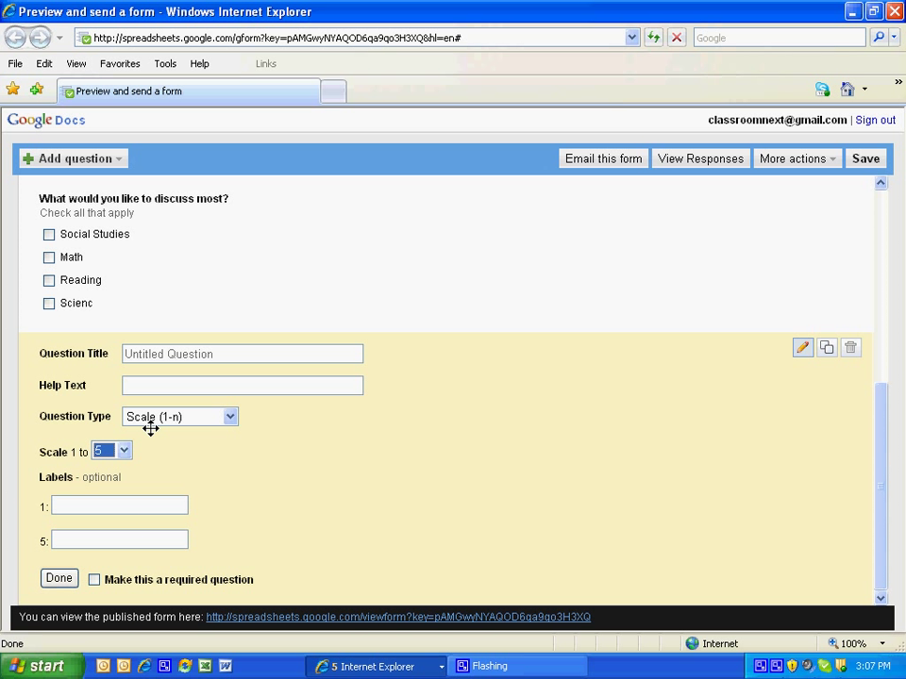
pyautogui.click(242, 354)
pyautogui.write('How did you l')
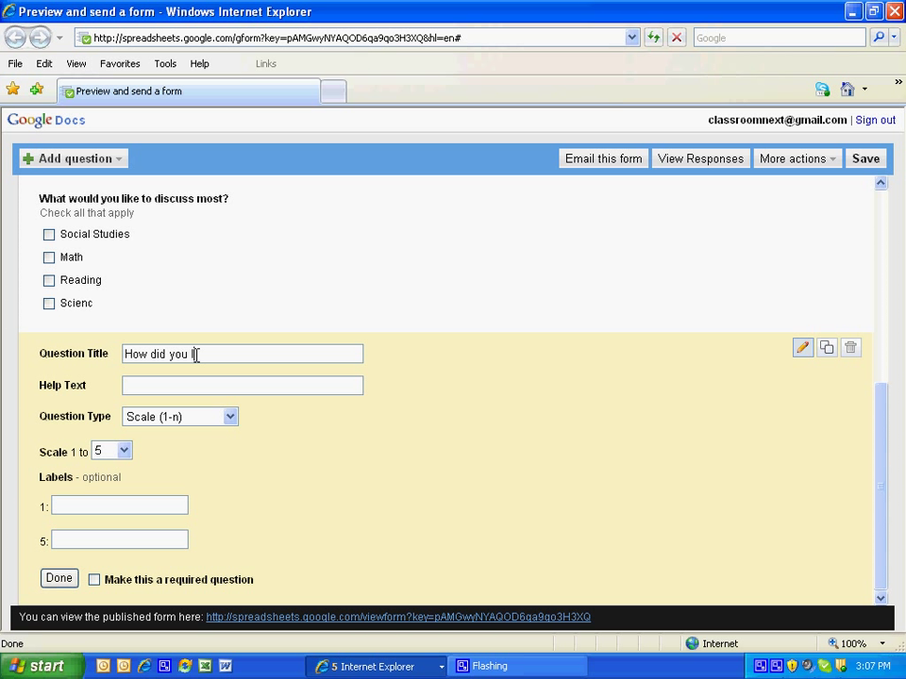
pyautogui.write('ike this survey?')
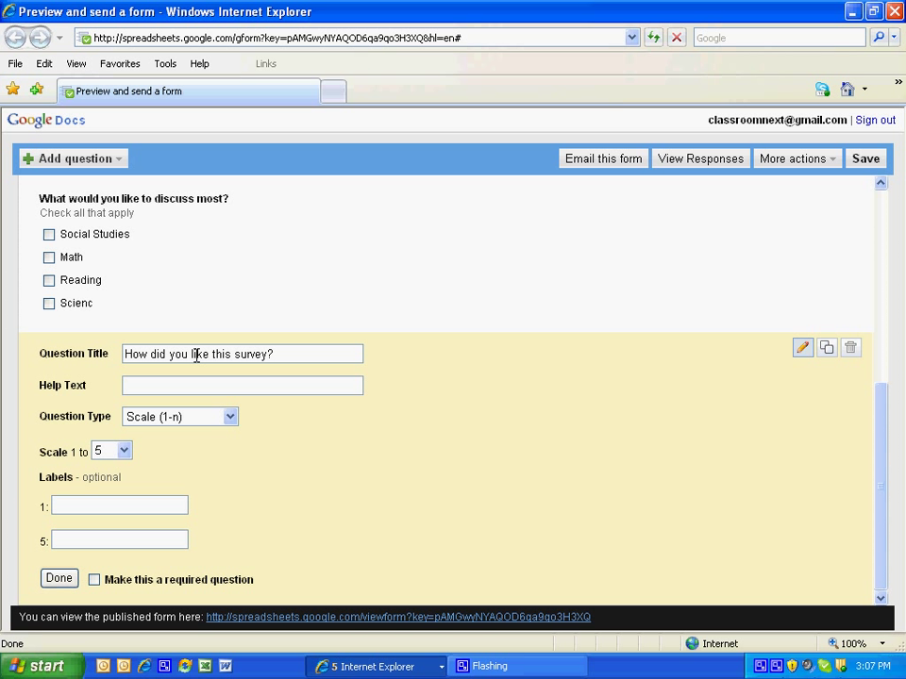
# Label the scale 'Did not care for it much' to 'This was incredible' and finish it.
pyautogui.click(119, 506)
pyautogui.write('Did not care for it much')
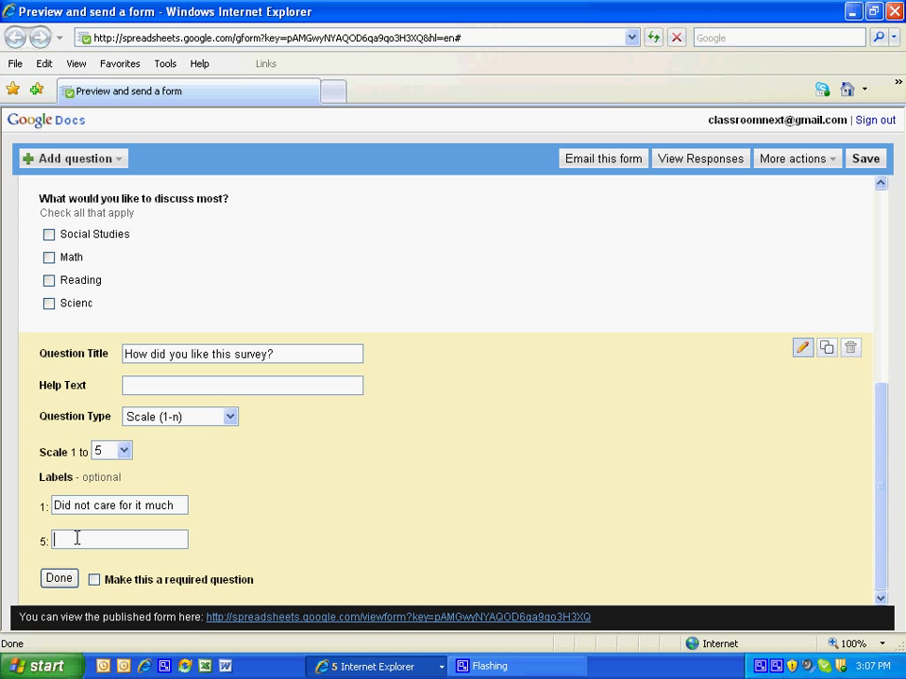
pyautogui.write('This was')
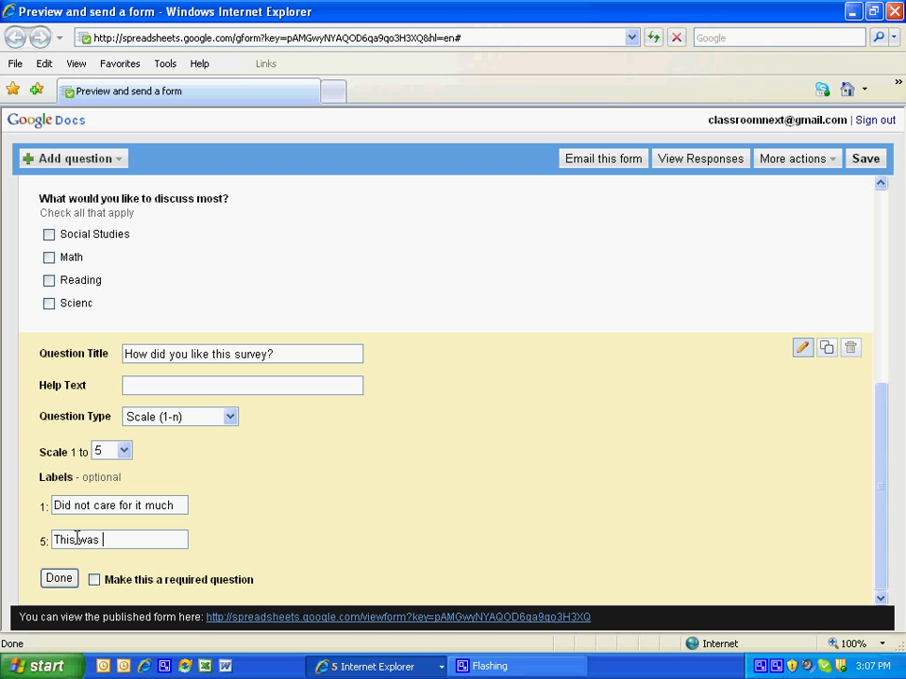
pyautogui.write('incredible')
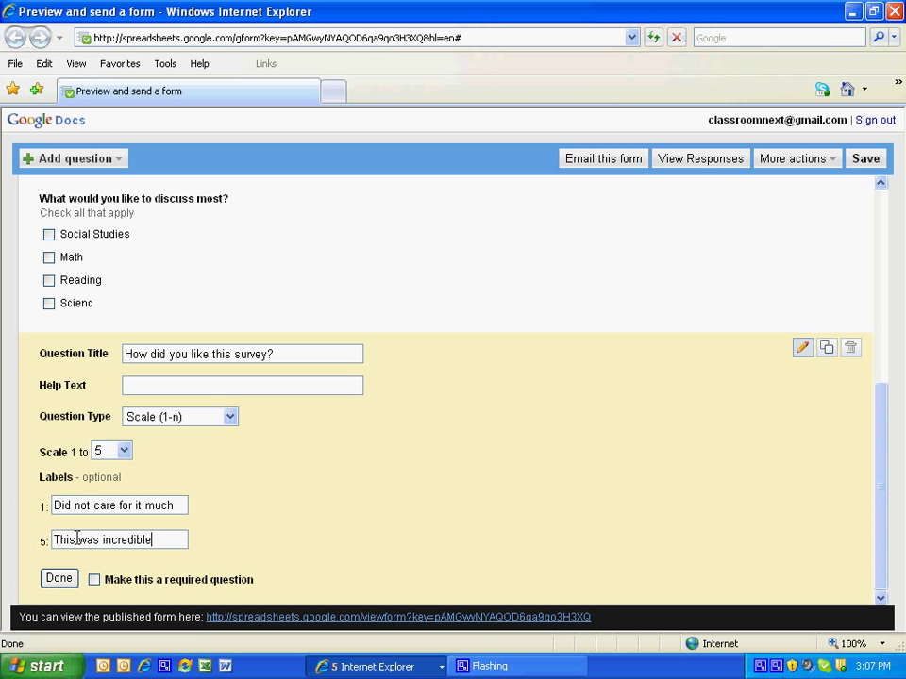
pyautogui.click(58, 578)
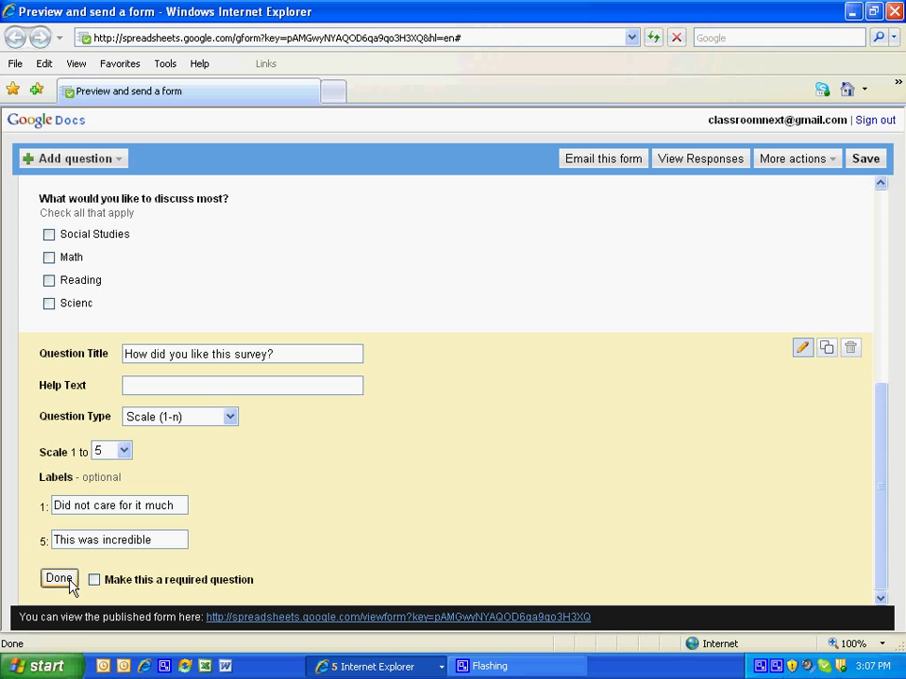
pyautogui.click(59, 579)
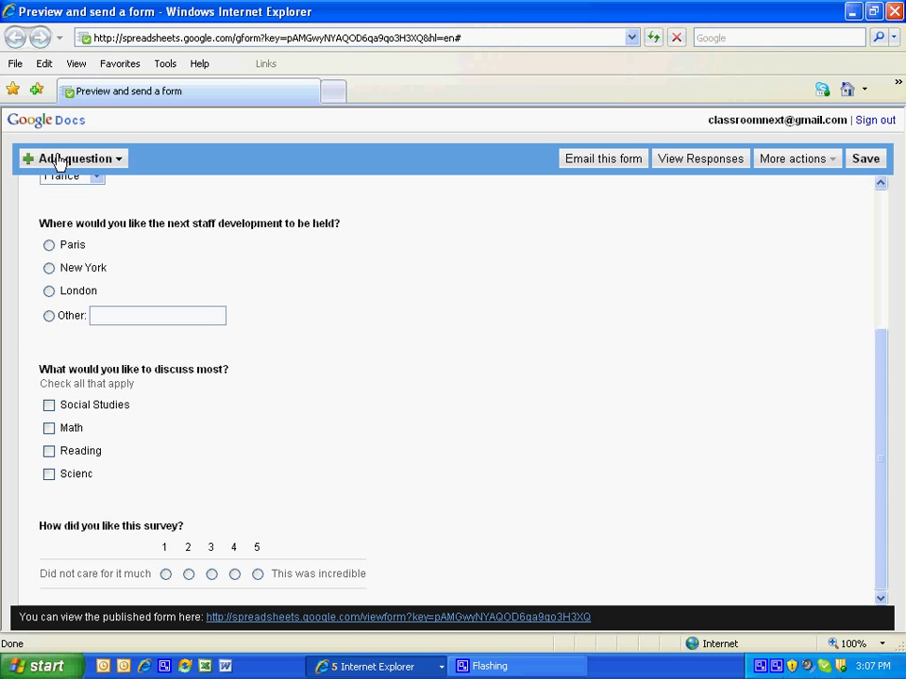
# Create a Paragraph text question titled 'How could we improve this survey' and finish it.
pyautogui.click(71, 157)
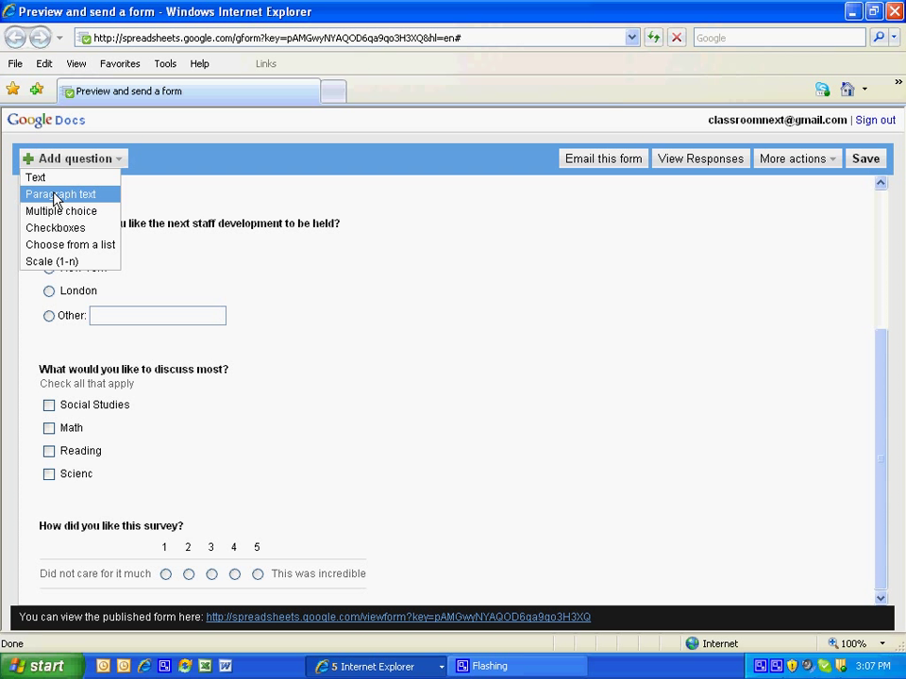
pyautogui.click(59, 193)
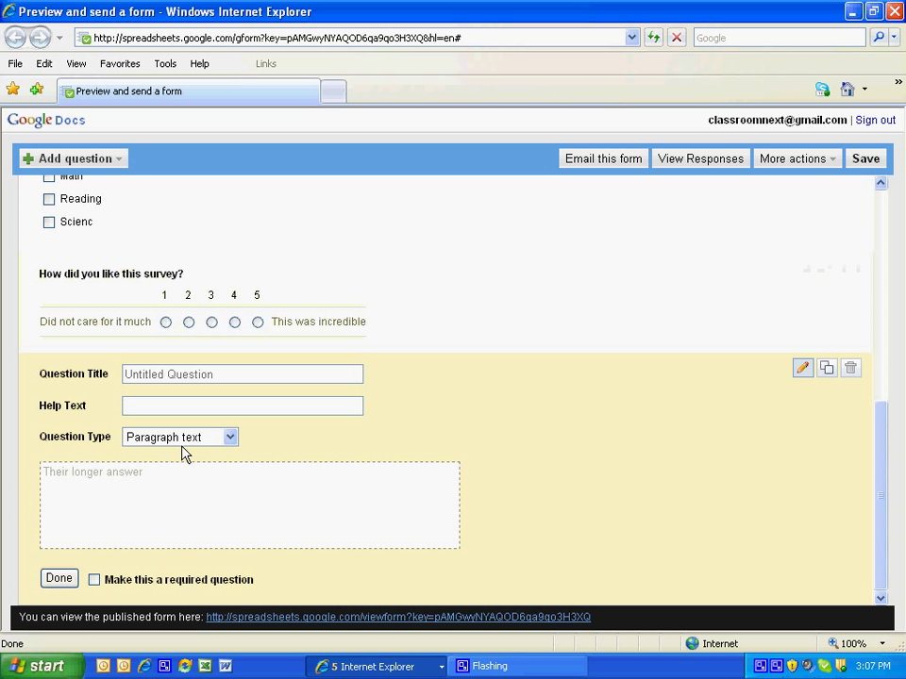
pyautogui.click(241, 373)
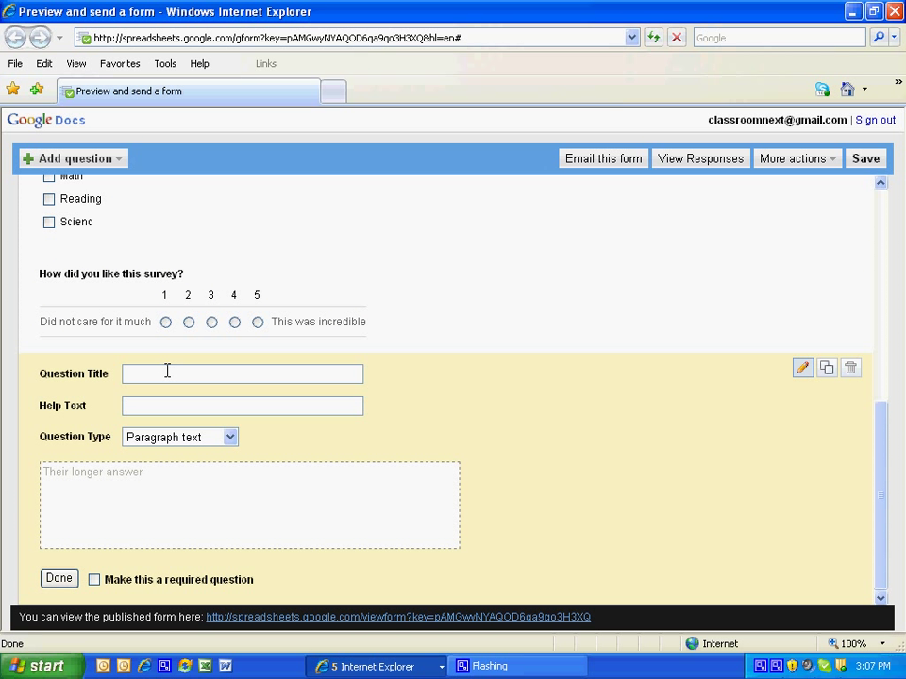
pyautogui.write('How could')
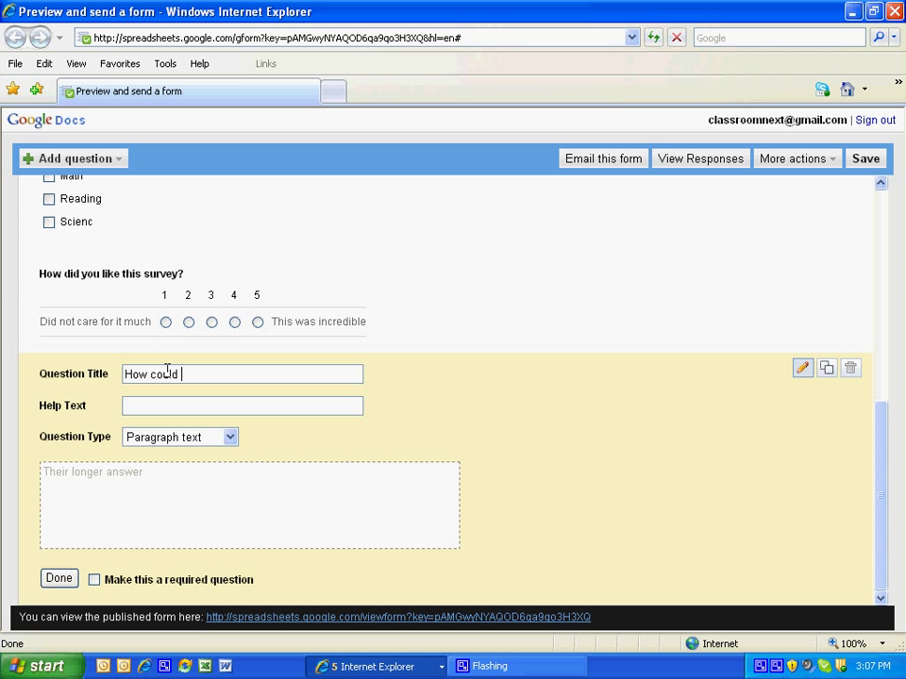
pyautogui.write('we im')
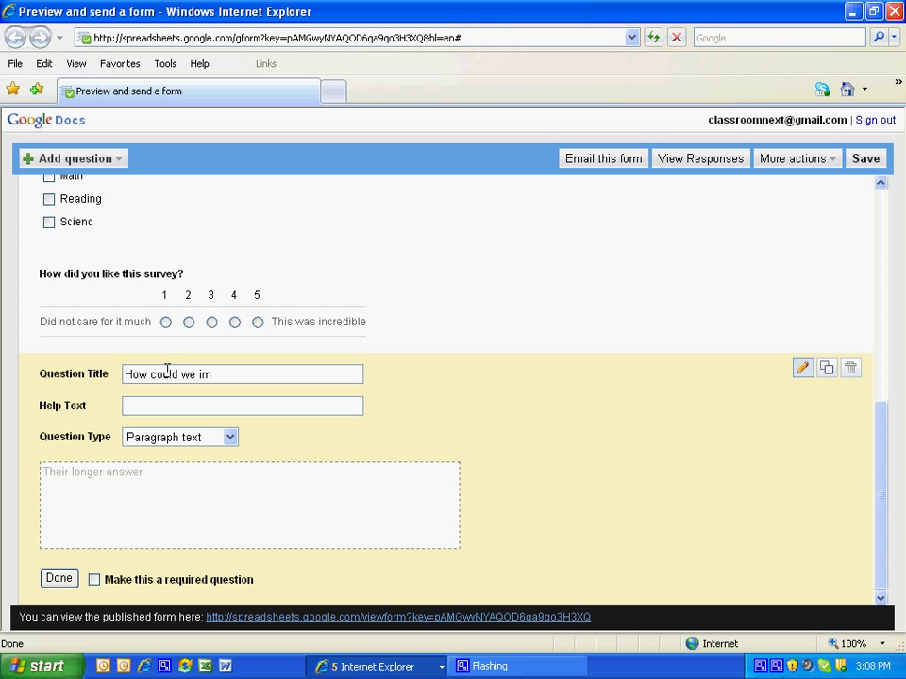
pyautogui.write('prove this su')
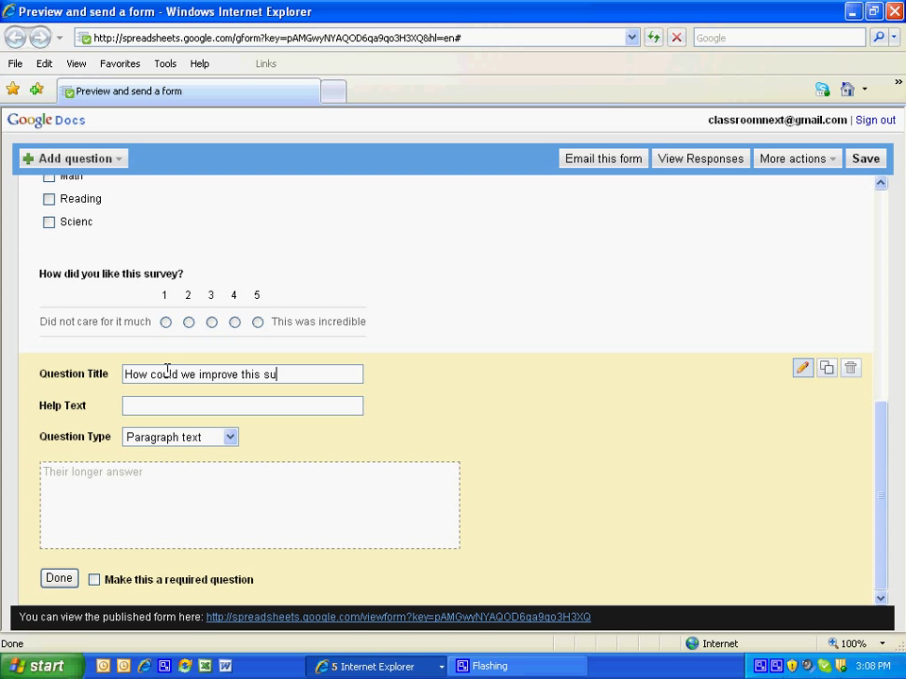
pyautogui.write('rvey')
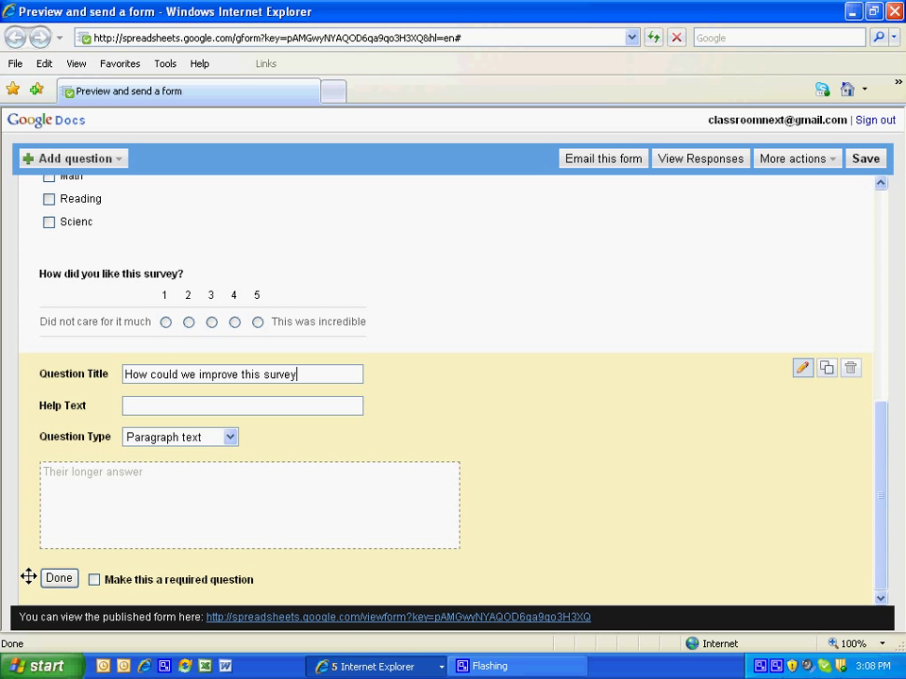
pyautogui.click(59, 577)
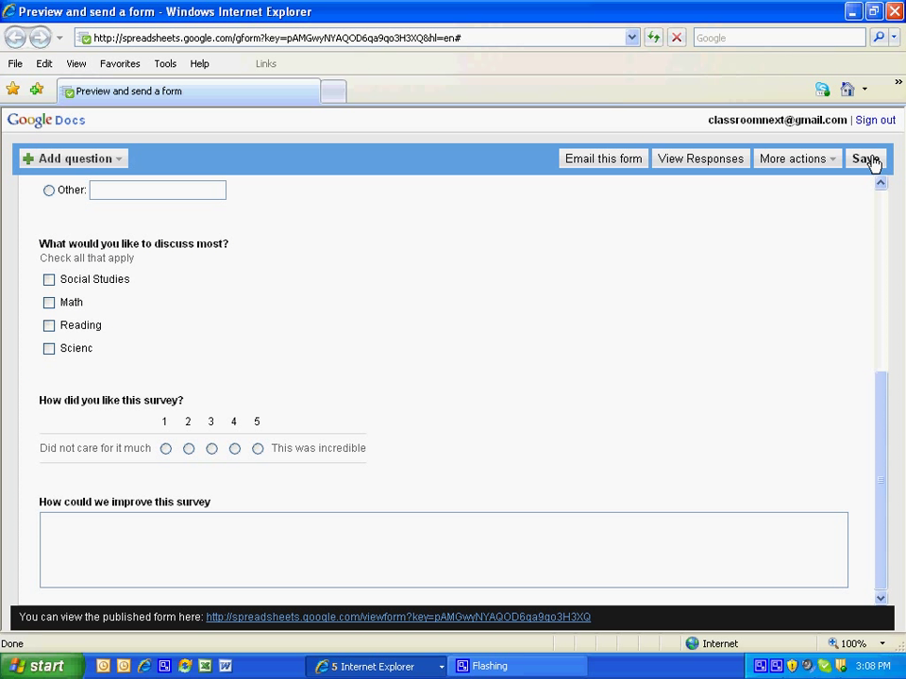
# Save the form and open the published Test Survey in a new window.
pyautogui.click(864, 157)
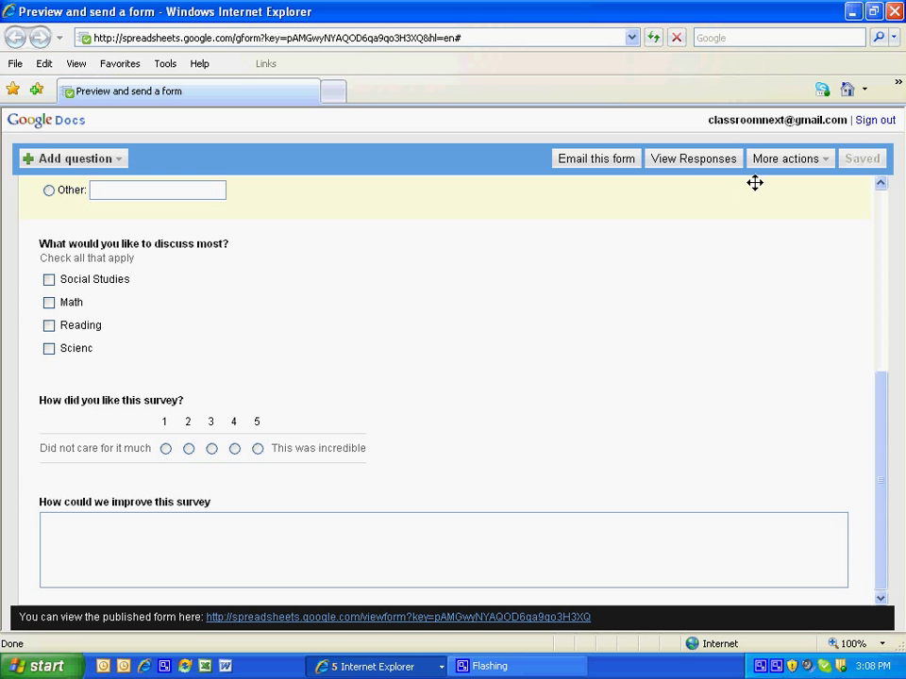
pyautogui.moveTo(443, 622)
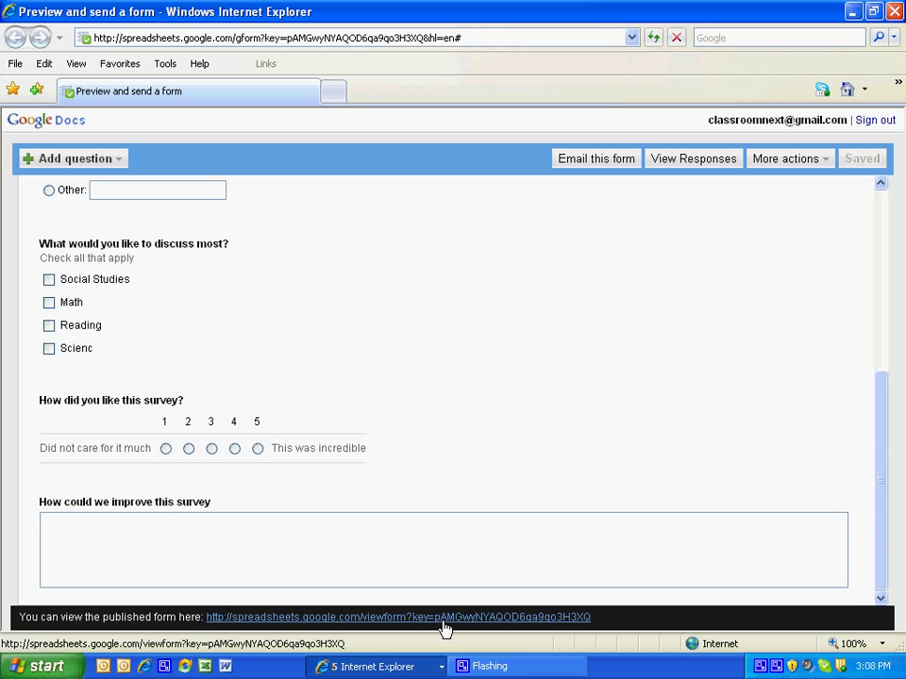
pyautogui.click(398, 617)
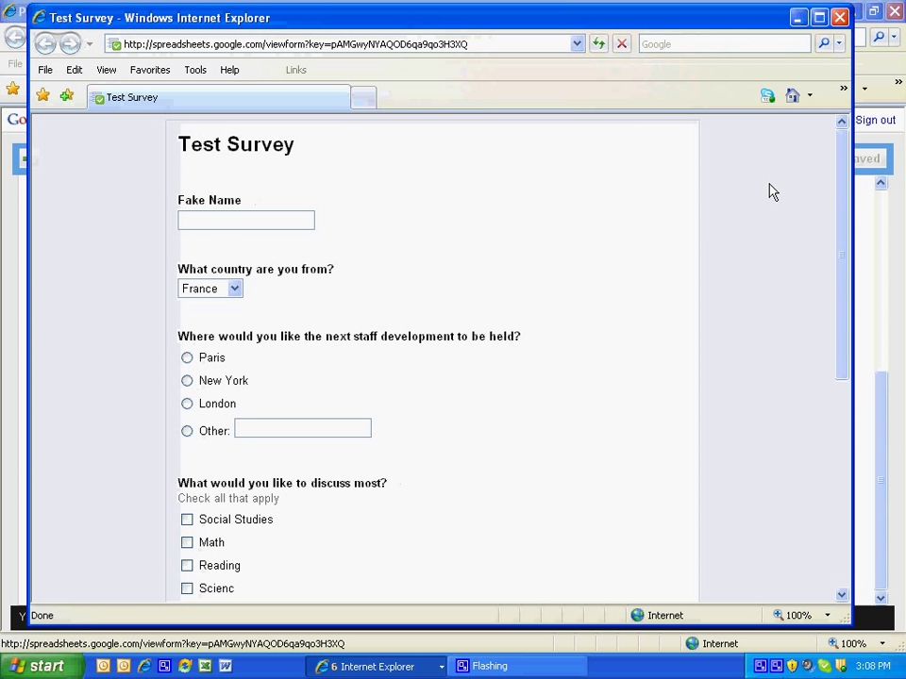
pyautogui.scroll(-3)
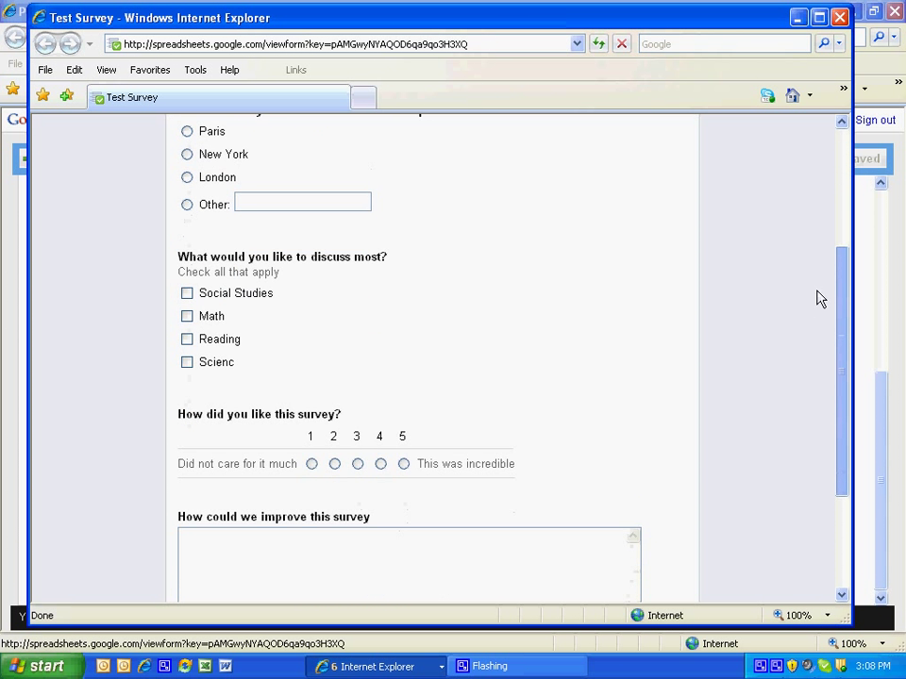
pyautogui.scroll(-3)
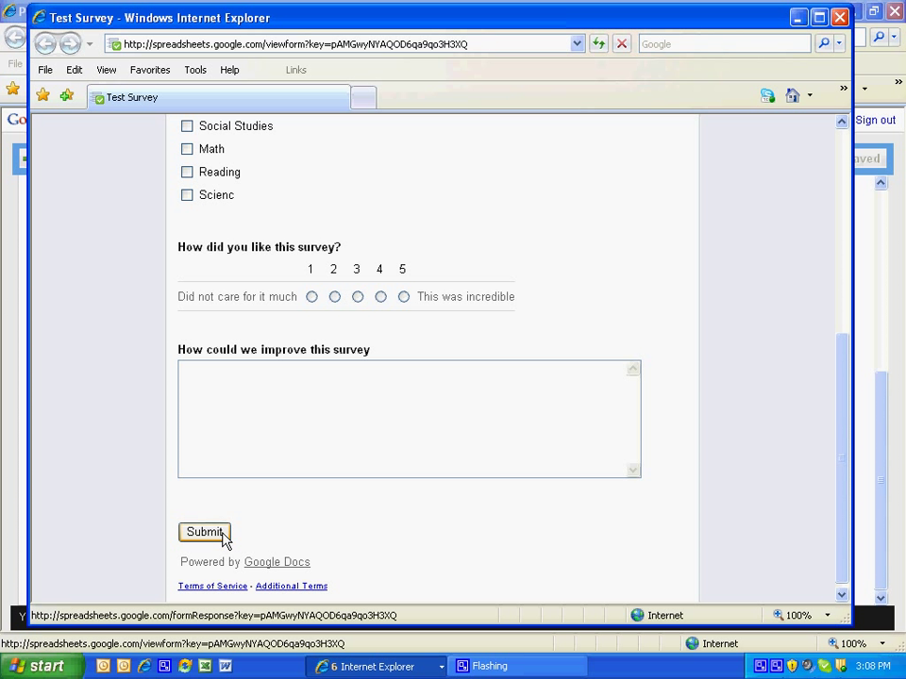